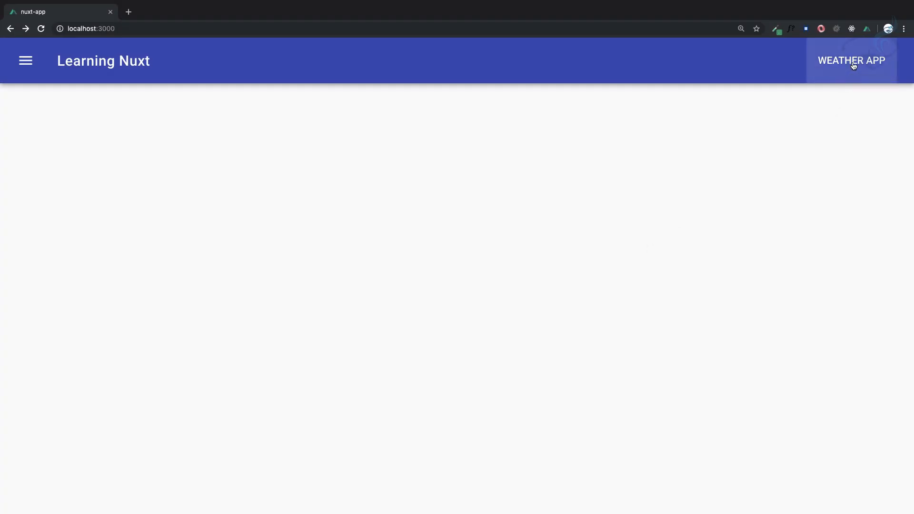
Step: Create a new weather-app.vue file inside the pages folder
click(852, 61)
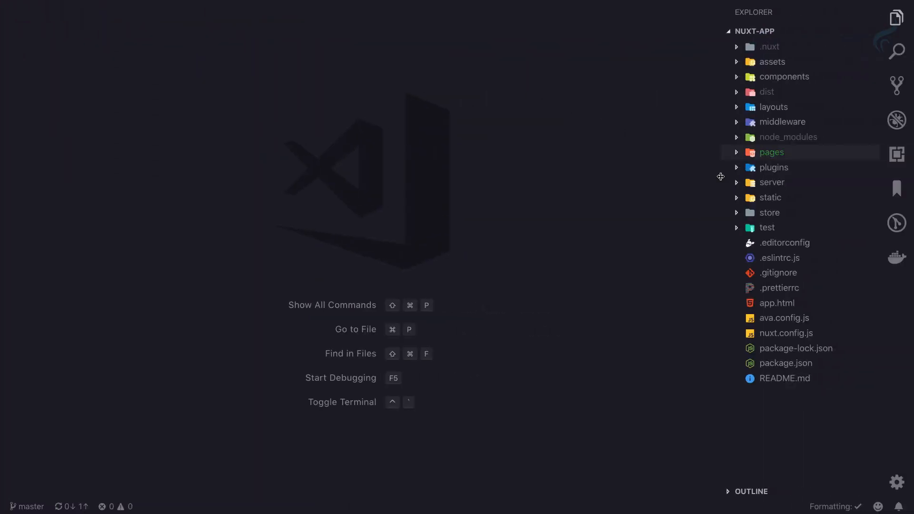
click(772, 152)
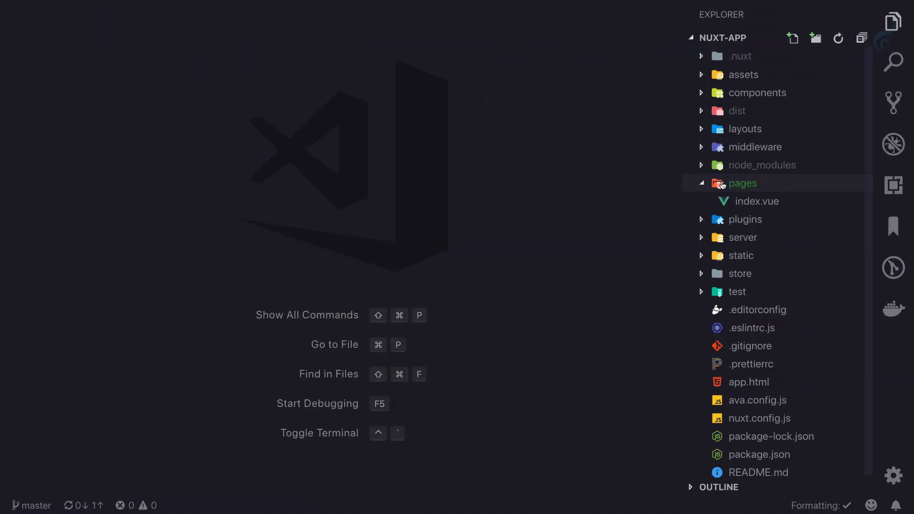
click(792, 39)
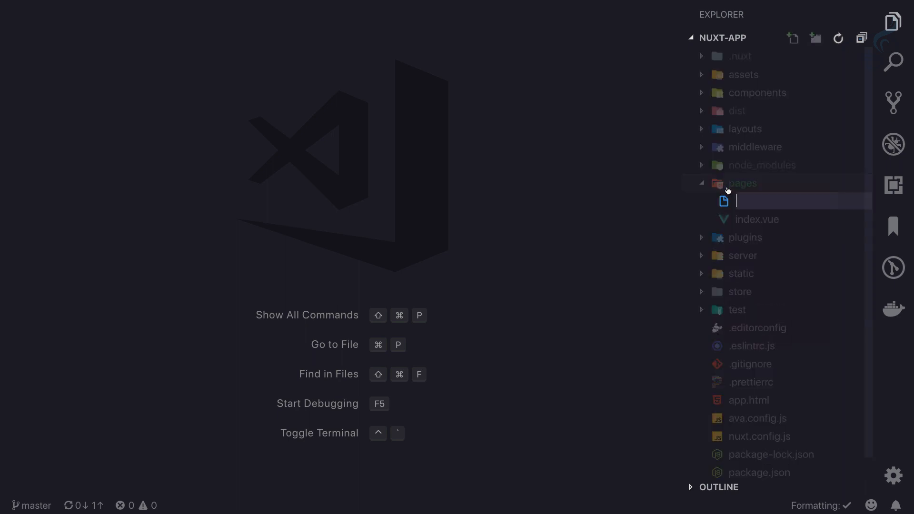
text(weather-app.vue)
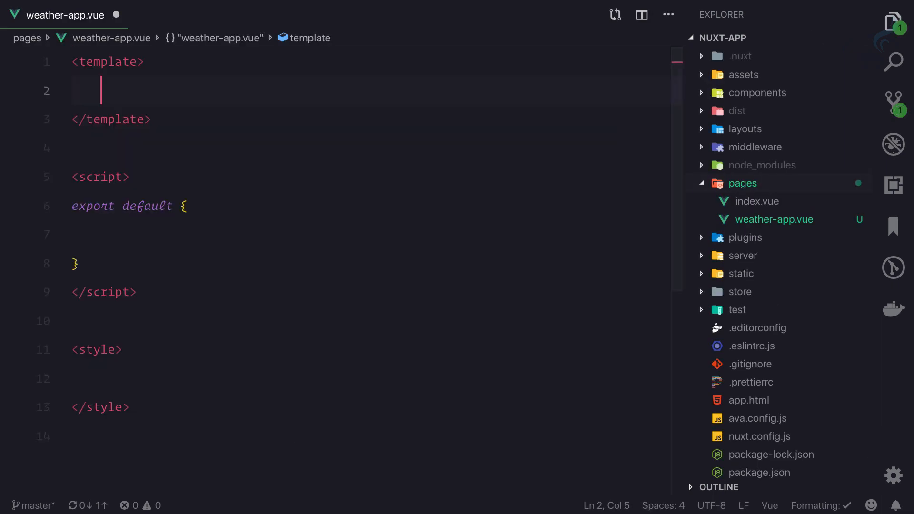
Step: Scaffold the page template with a div that displays 'hello'
text(div)
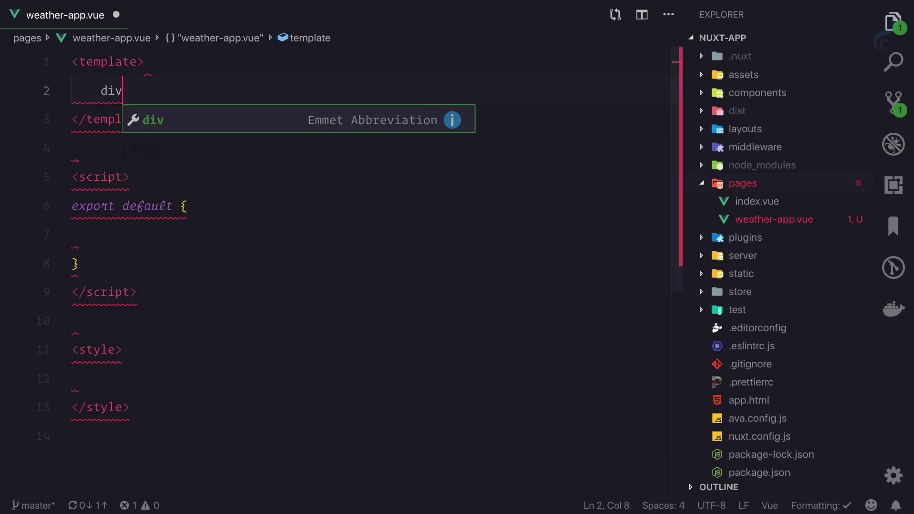
text(hello)
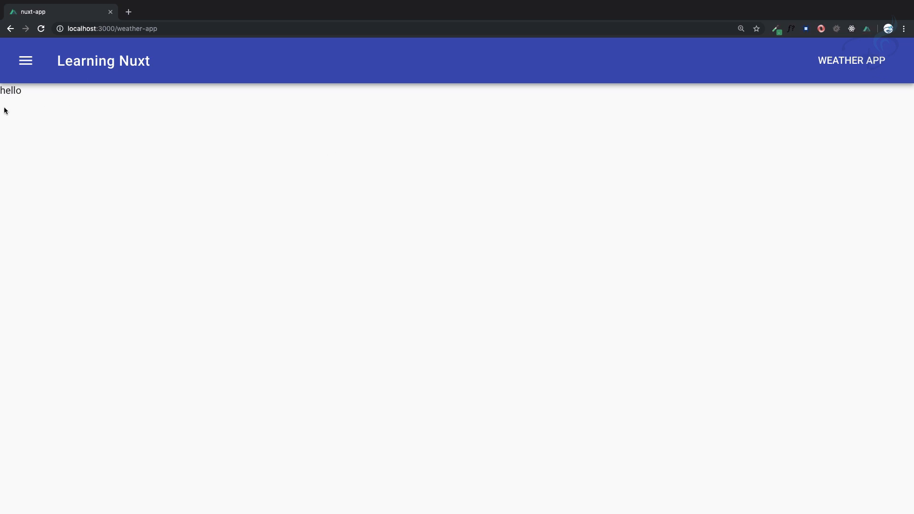
mouse_move(27, 101)
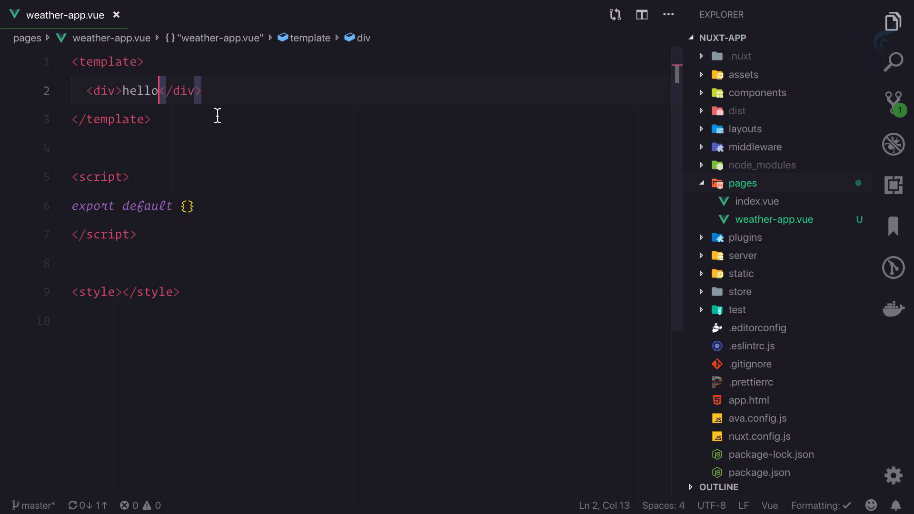
Step: Replace the hello div with a v-container snippet in the template
text(v)
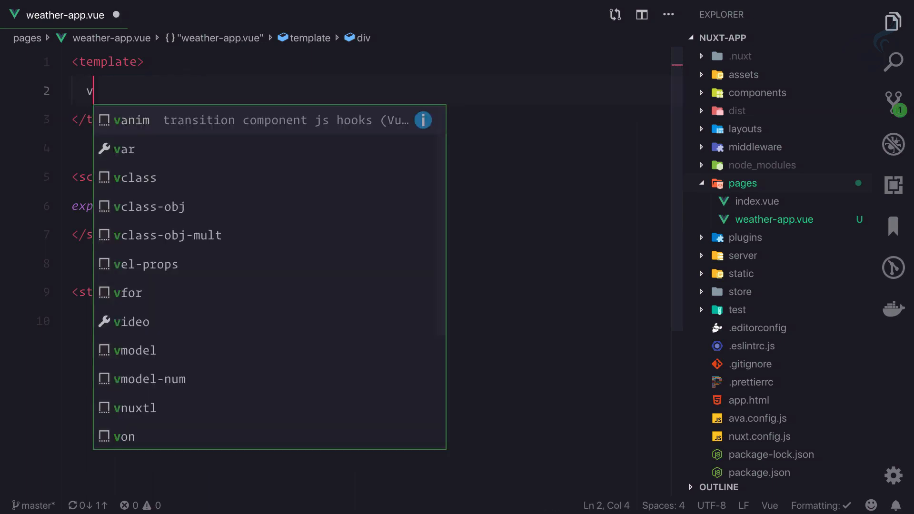
text(-contain)
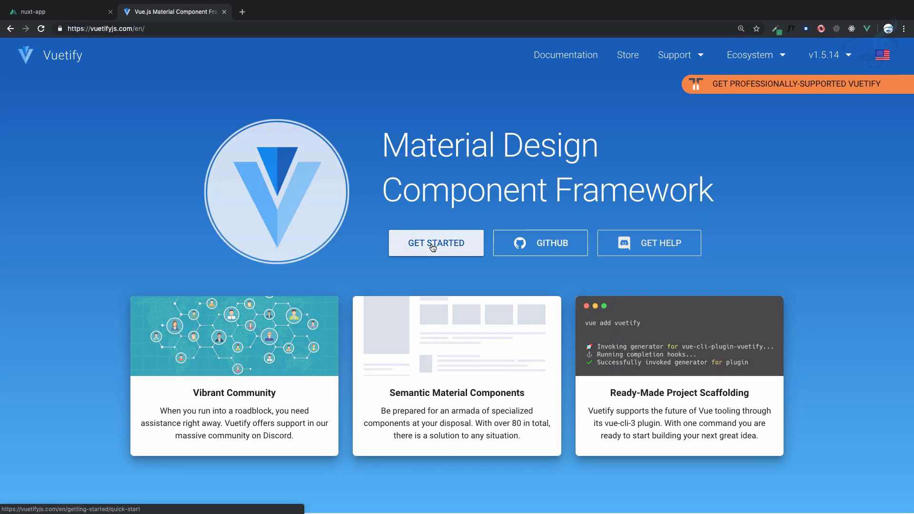
Step: Navigate Get Started > Framework options > Application layout to Default Markup and select the v-app element
click(436, 243)
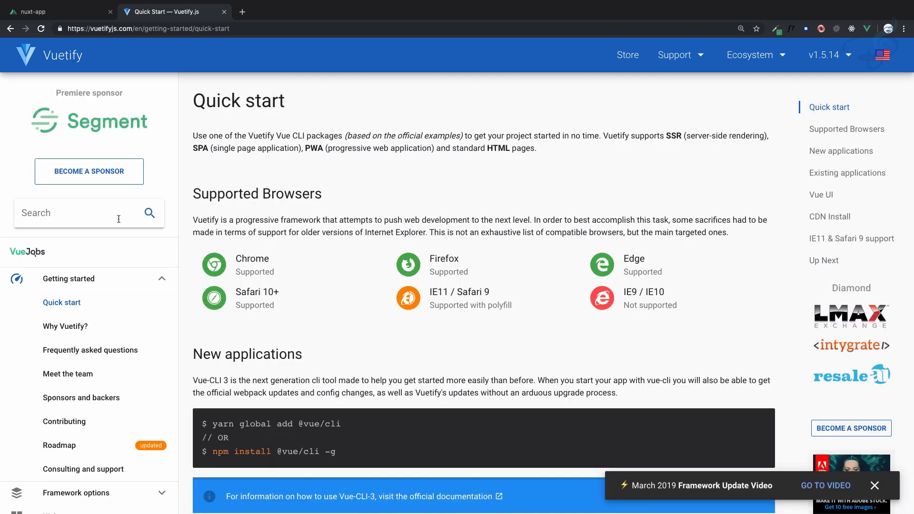
click(68, 278)
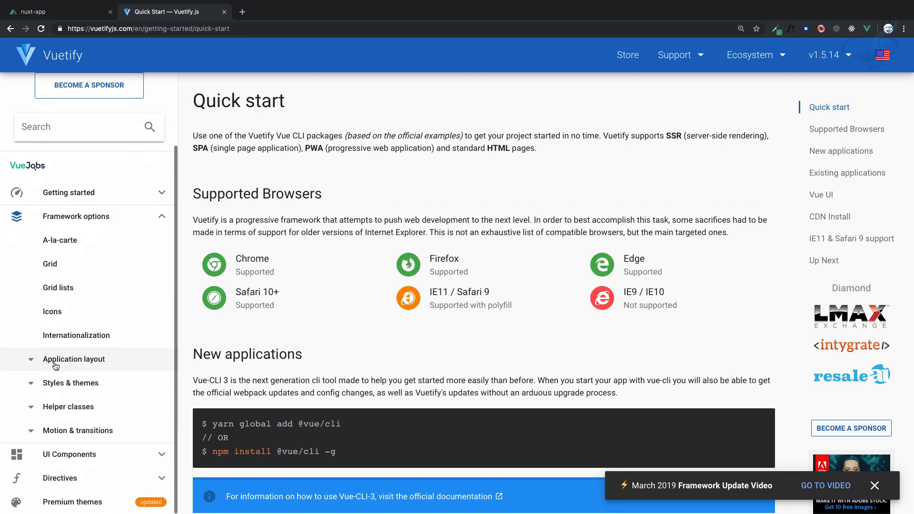
click(73, 360)
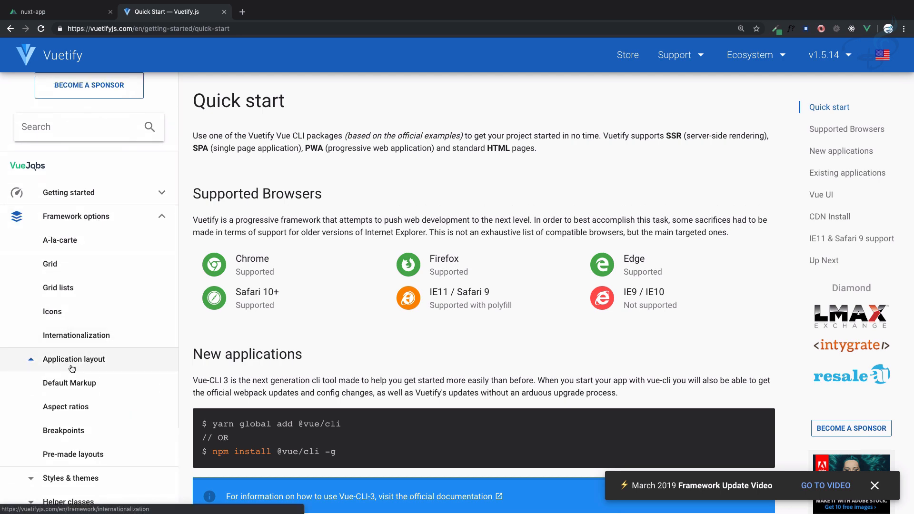
click(68, 383)
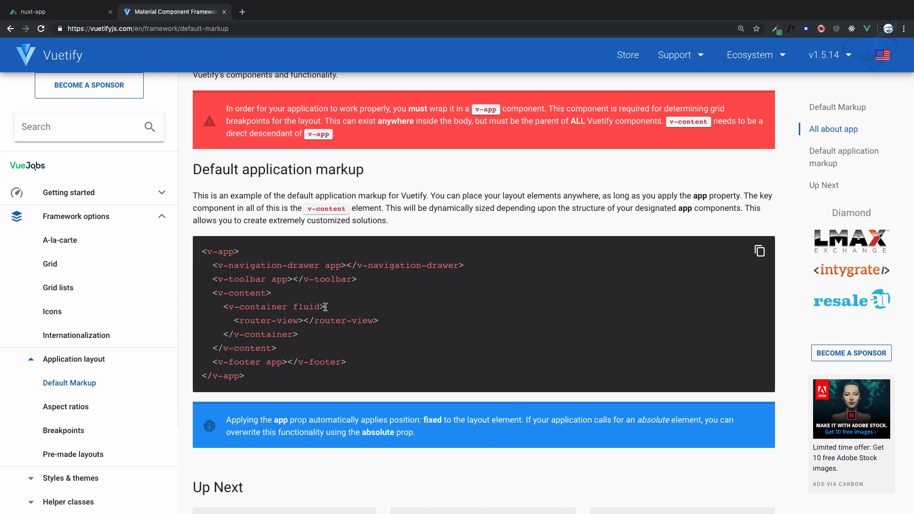
mouse_move(208, 251)
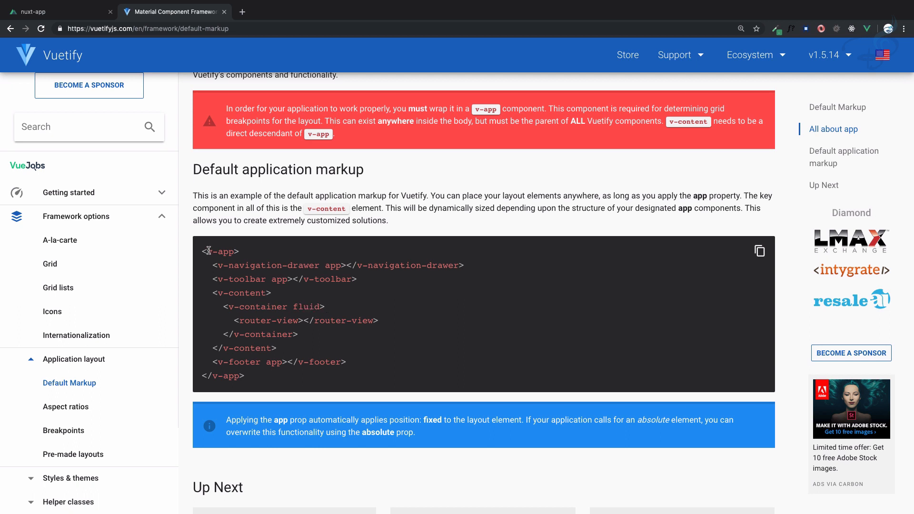
double_click(242, 293)
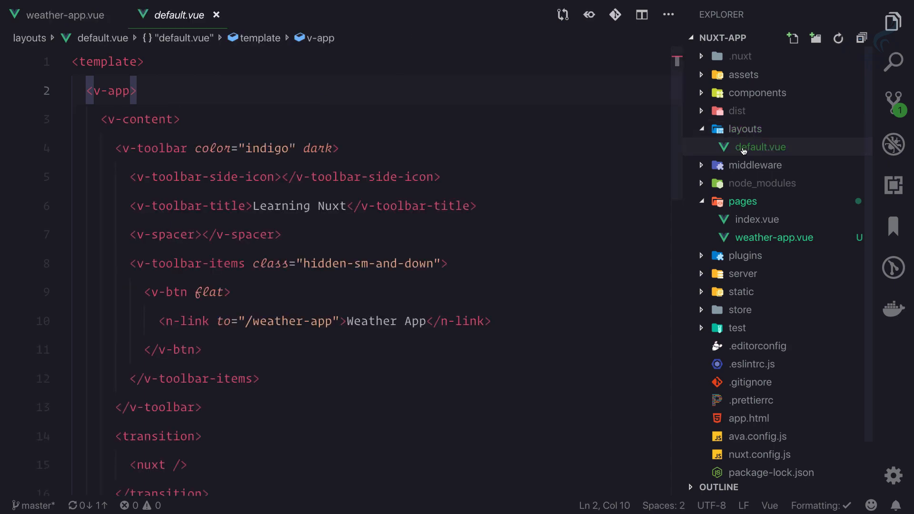
Step: Check the weather-app page with hello against the Vuetify Default Markup example in the browser
scroll(down, 3)
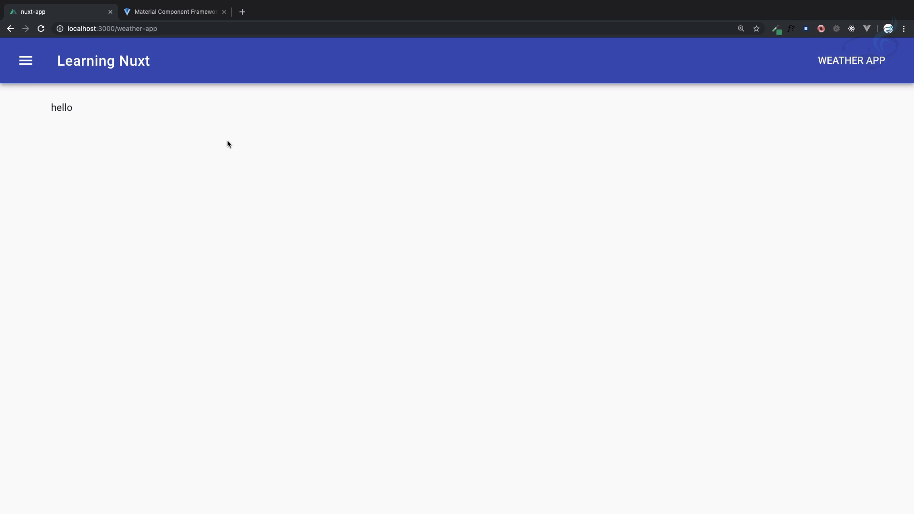
click(175, 13)
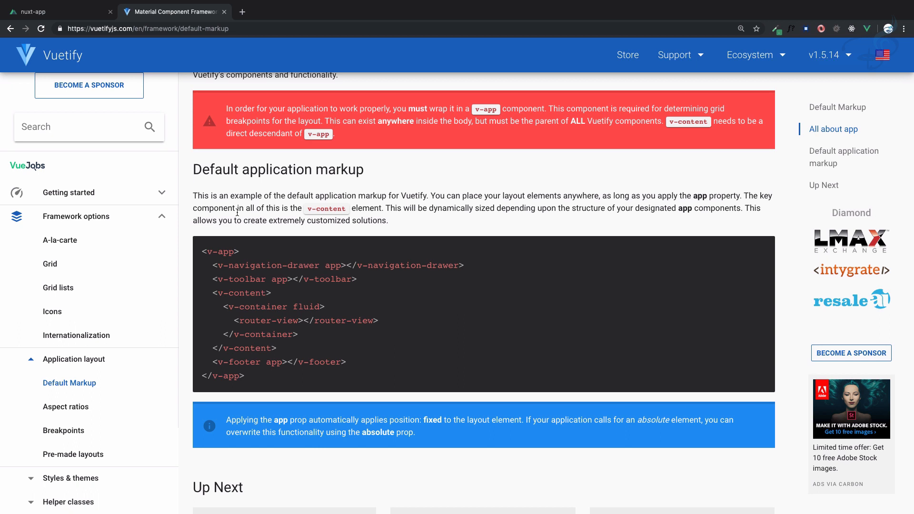
mouse_move(221, 302)
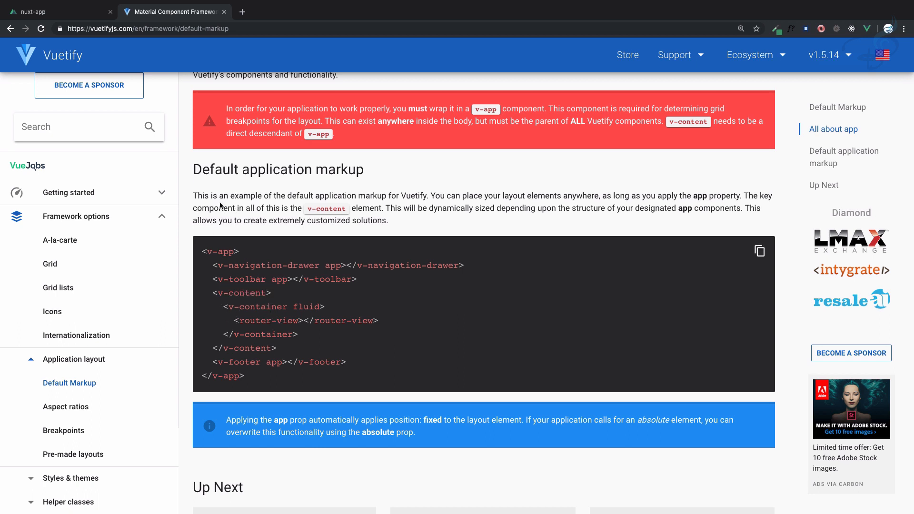
click(36, 11)
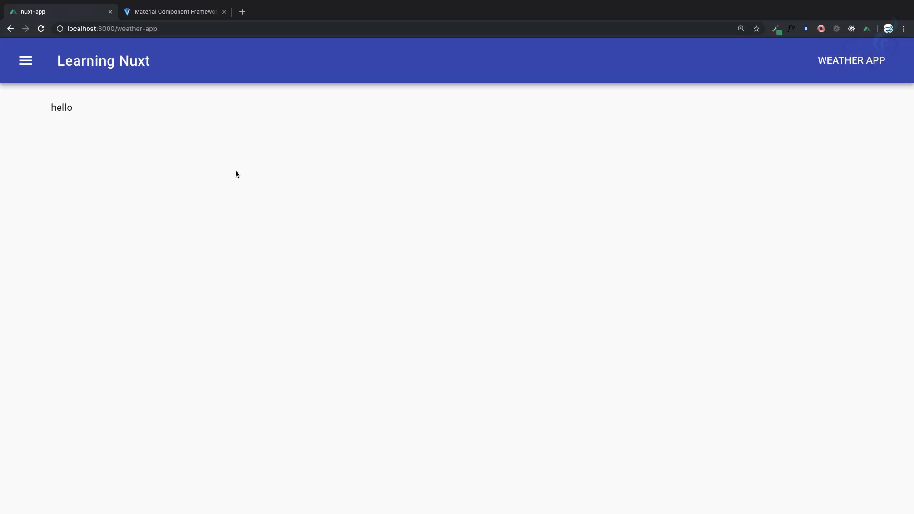
mouse_move(242, 118)
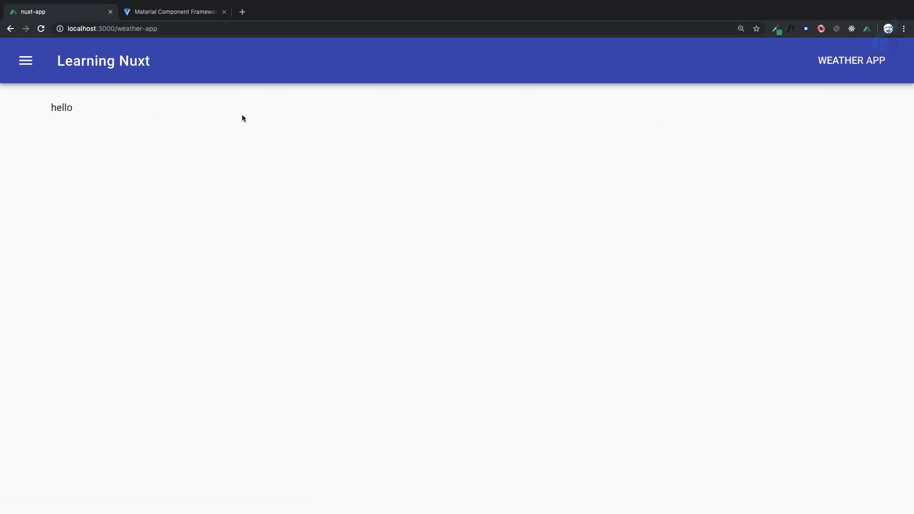
mouse_move(300, 244)
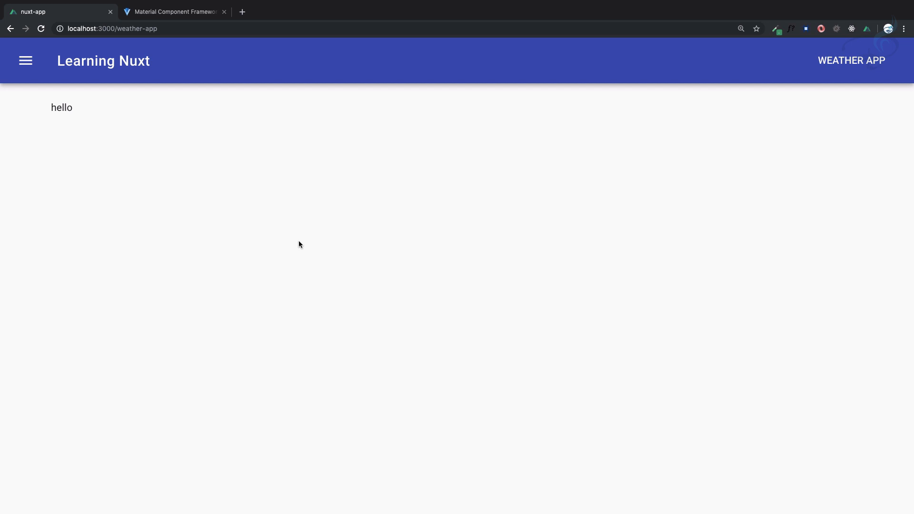
click(172, 13)
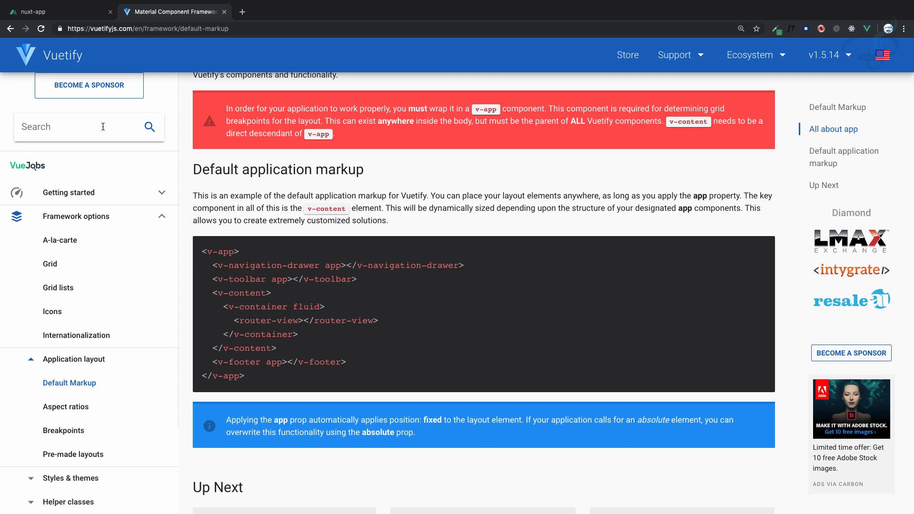
Step: Search 'te' and open Text fields under UI Components, then return to weather-app.vue
text(te)
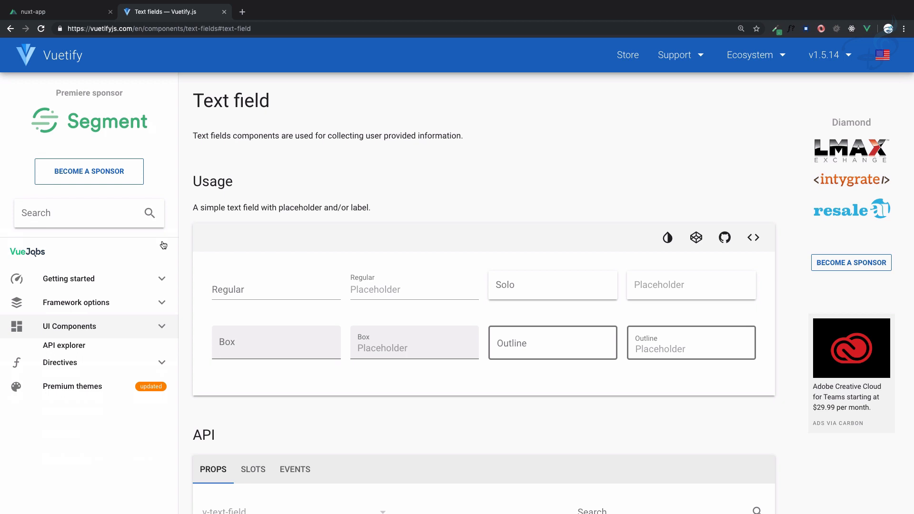
click(69, 325)
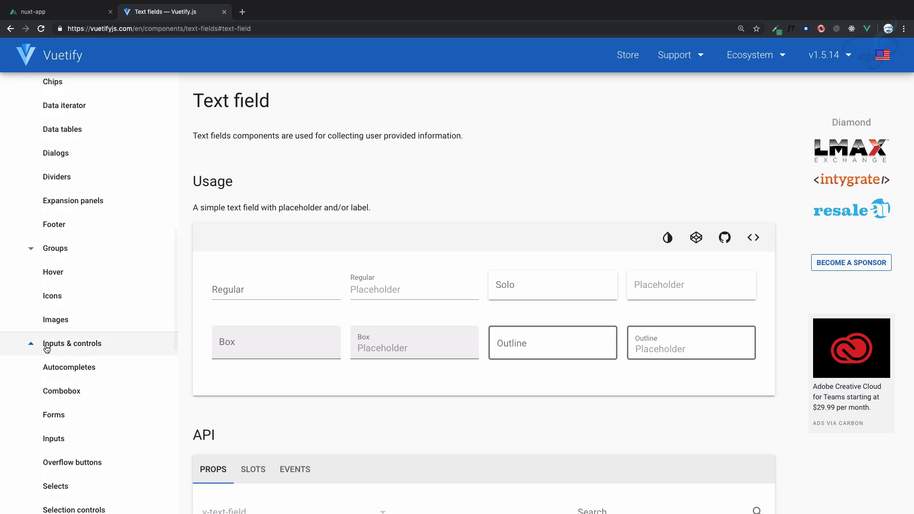
scroll(down, 3)
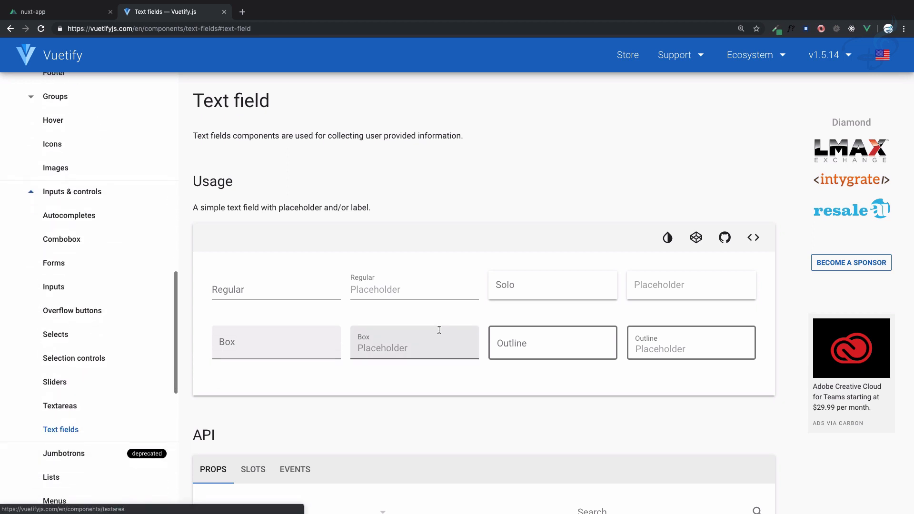
click(753, 237)
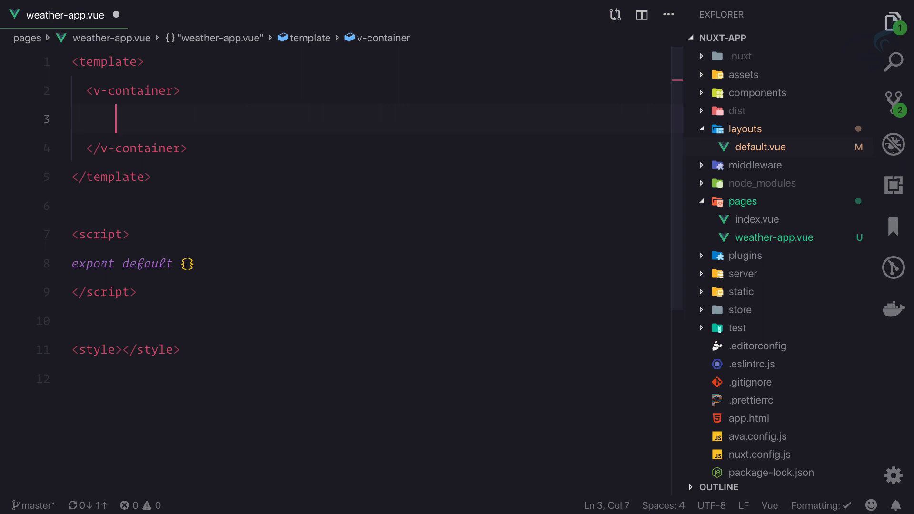
Step: Add a v-layout wrapper for the solo Regular text field and compare it with the text-field docs
text(v-layout)
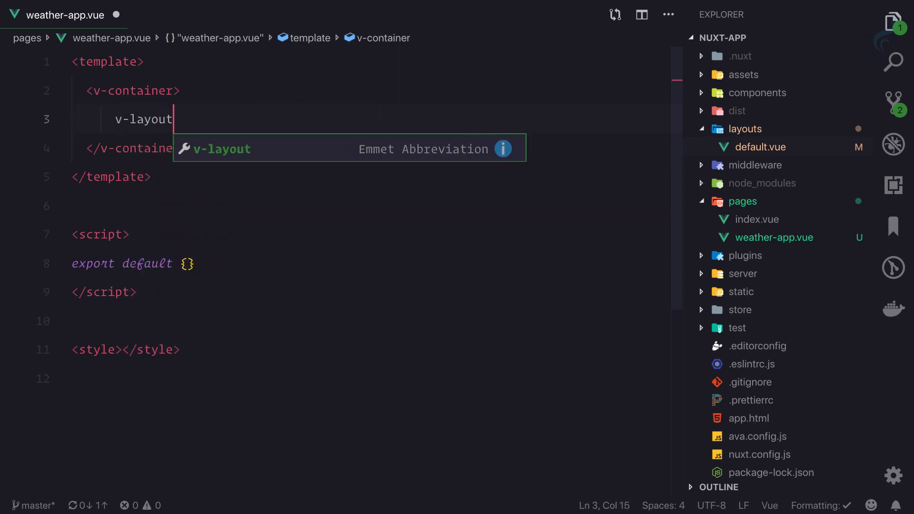
key(Tab)
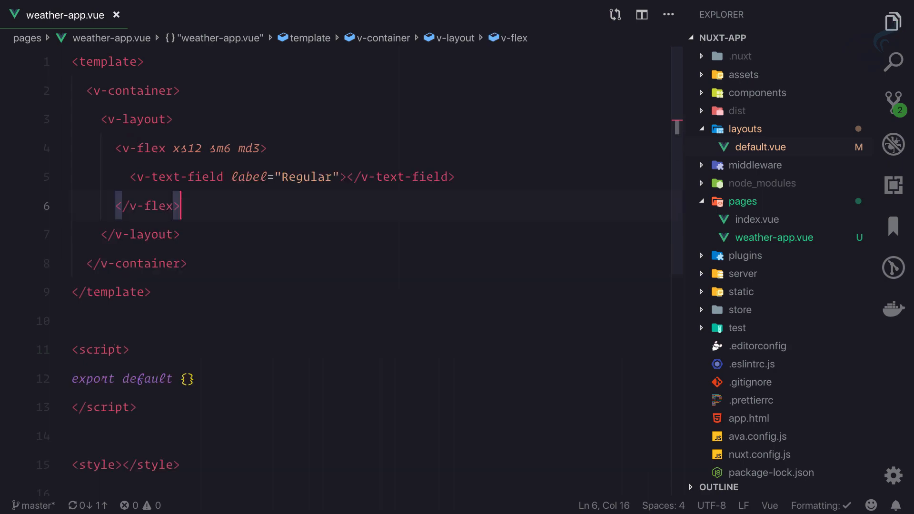
mouse_move(224, 206)
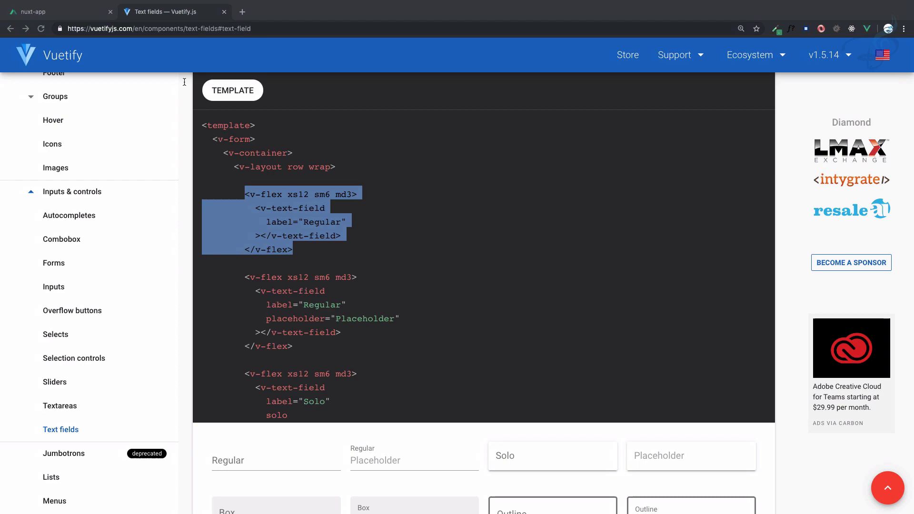
click(52, 11)
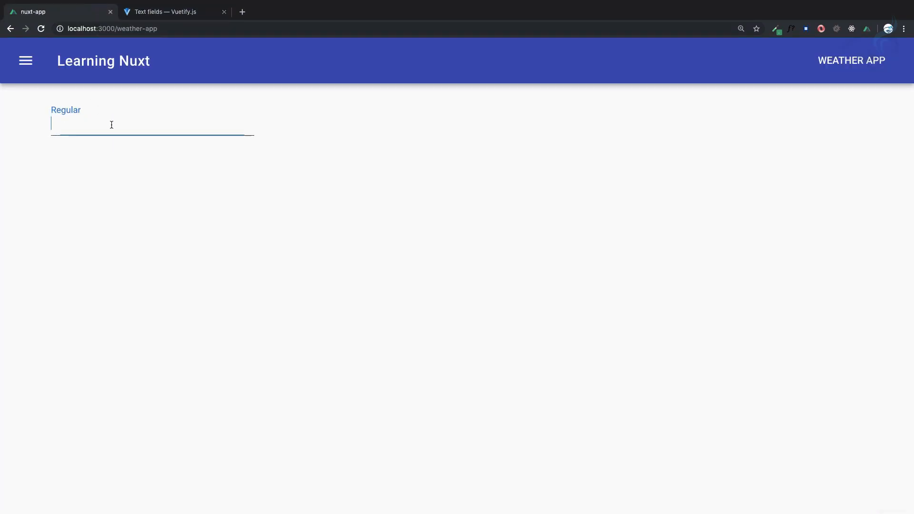
click(164, 12)
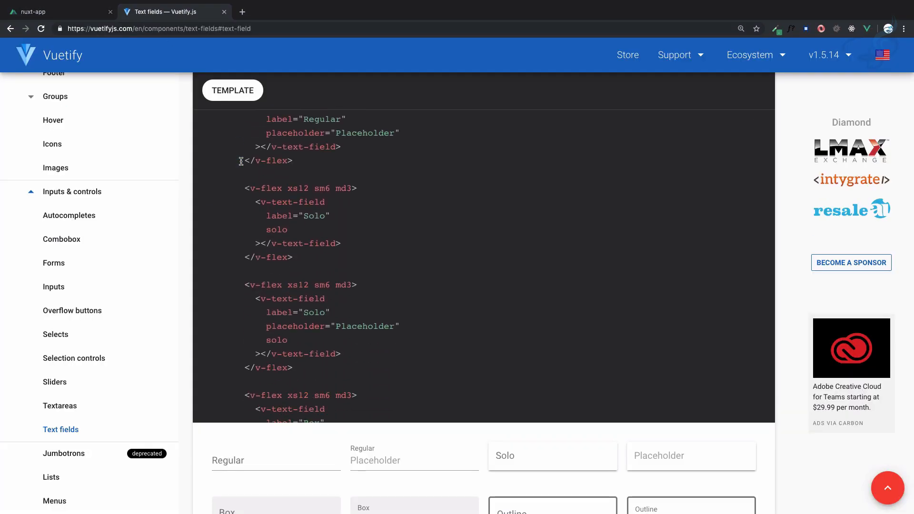
scroll(down, 3)
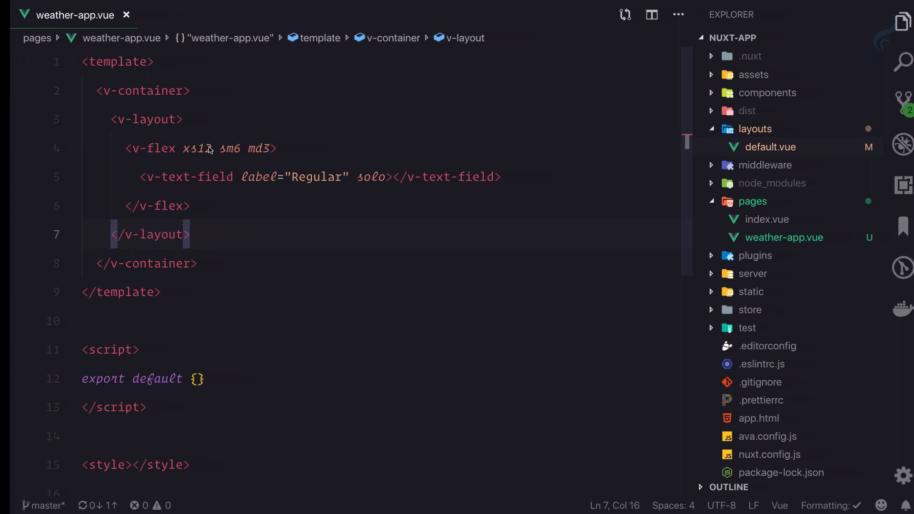
Step: Remove sm6 md3 from v-flex and relabel the field 'Enter City Name'
click(208, 148)
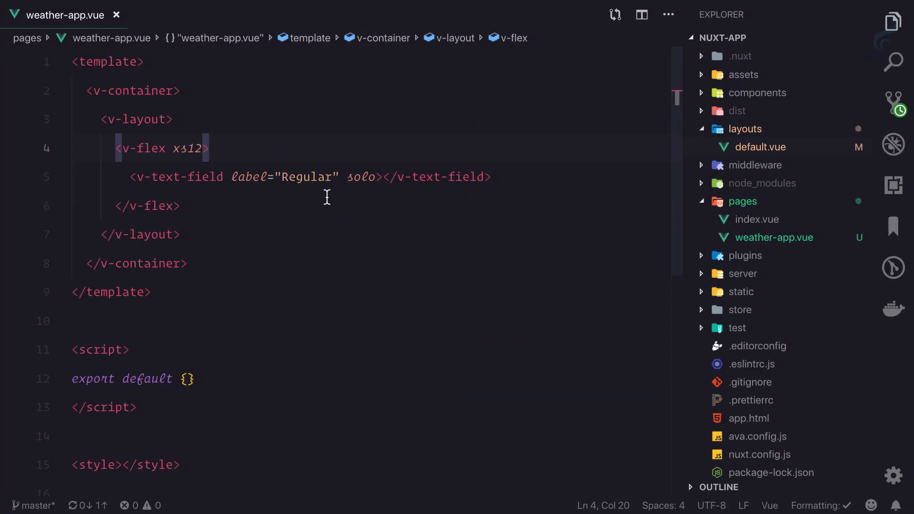
double_click(307, 177)
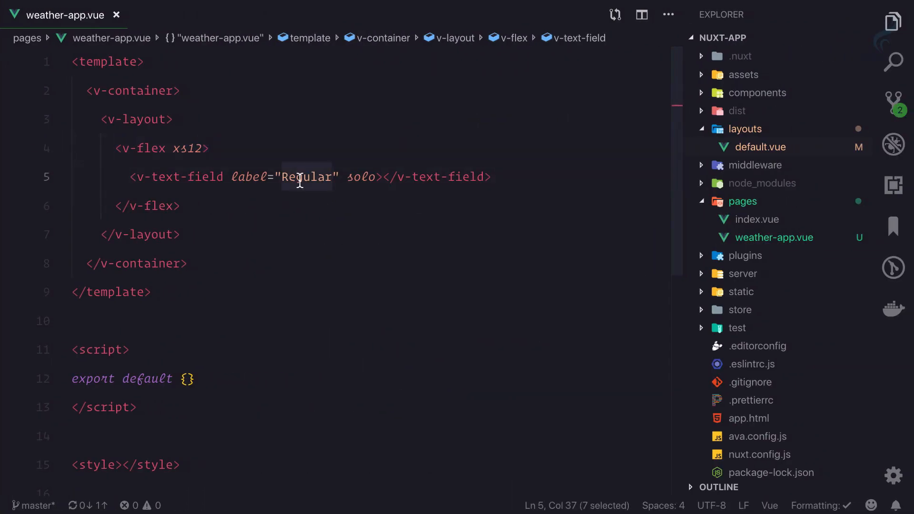
text(Enter Cit)
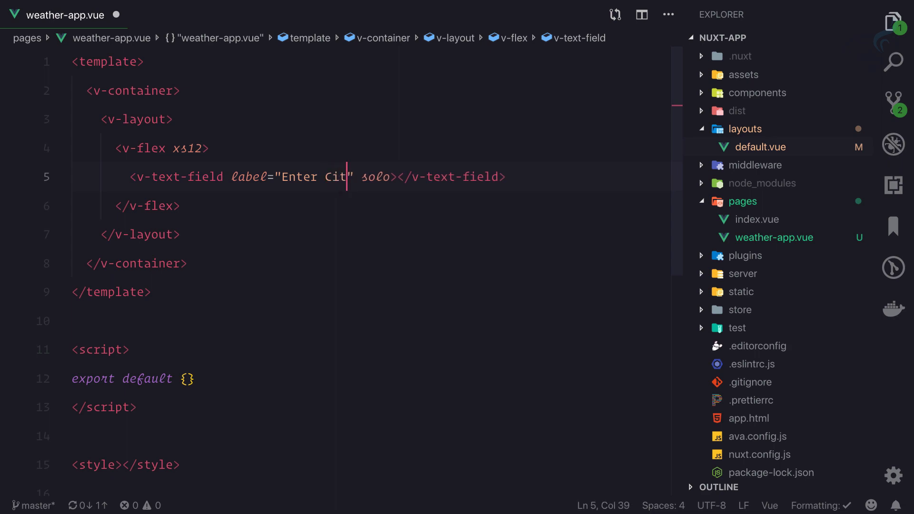
text(y Name)
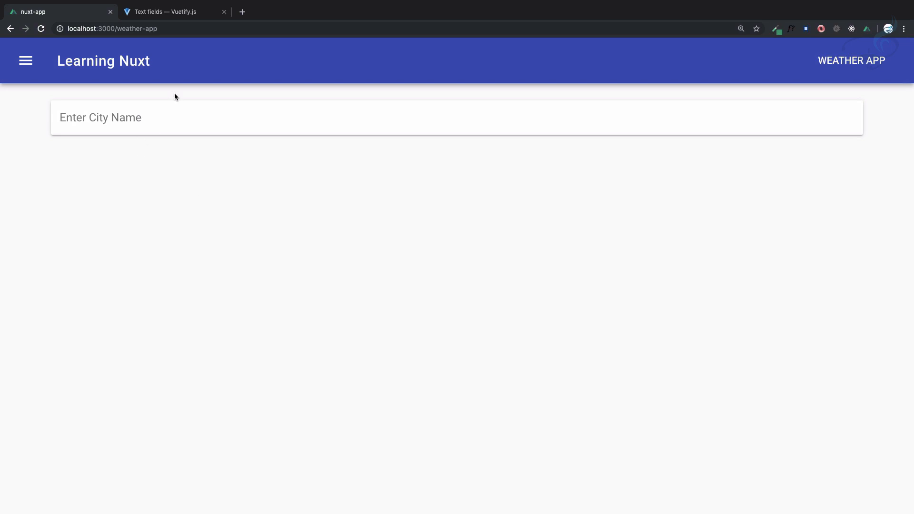
click(167, 12)
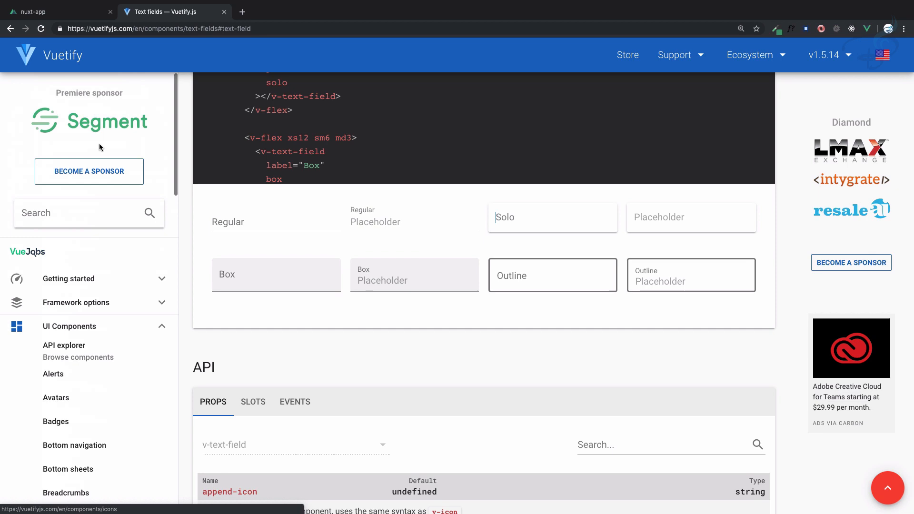
Step: Search 'card', open the Cards page and reveal the example card's template code
text(card)
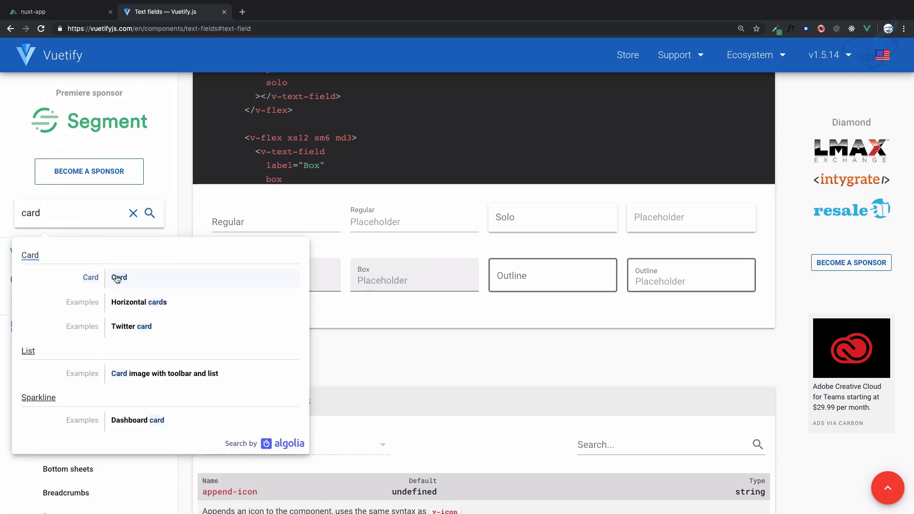
click(118, 278)
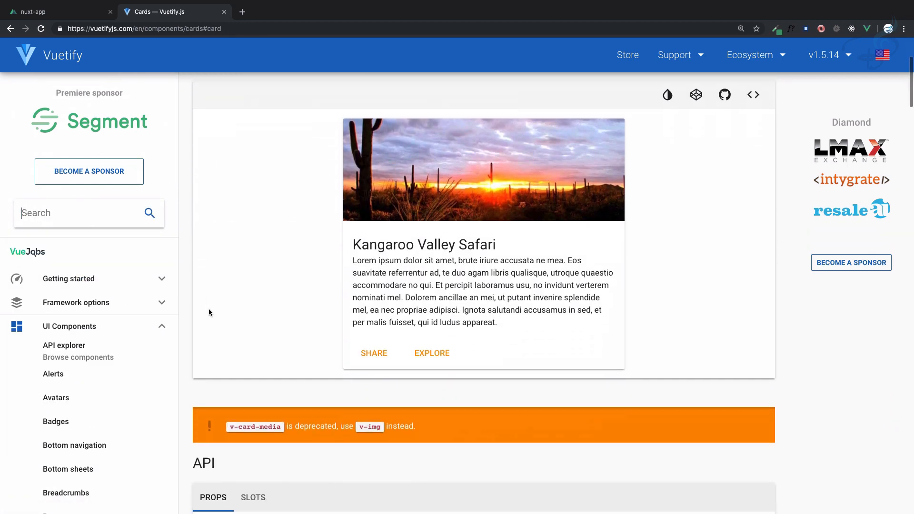
scroll(down, 3)
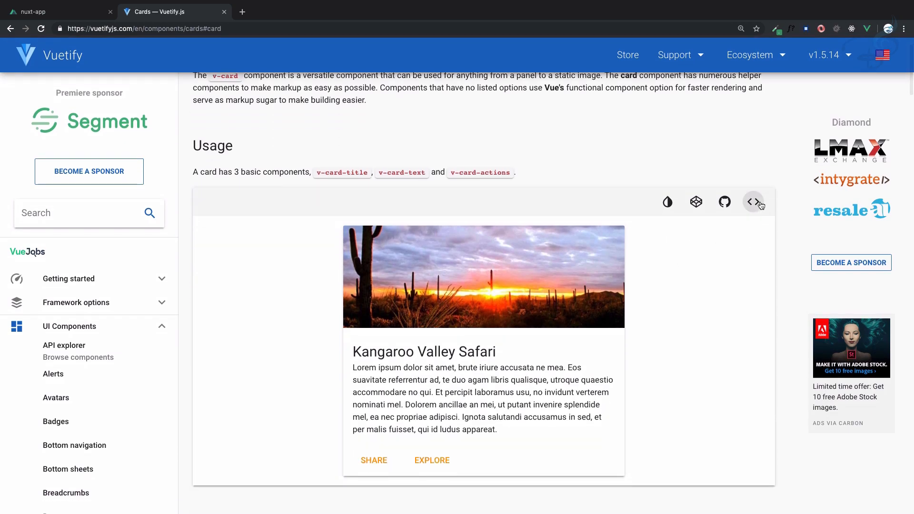
click(753, 202)
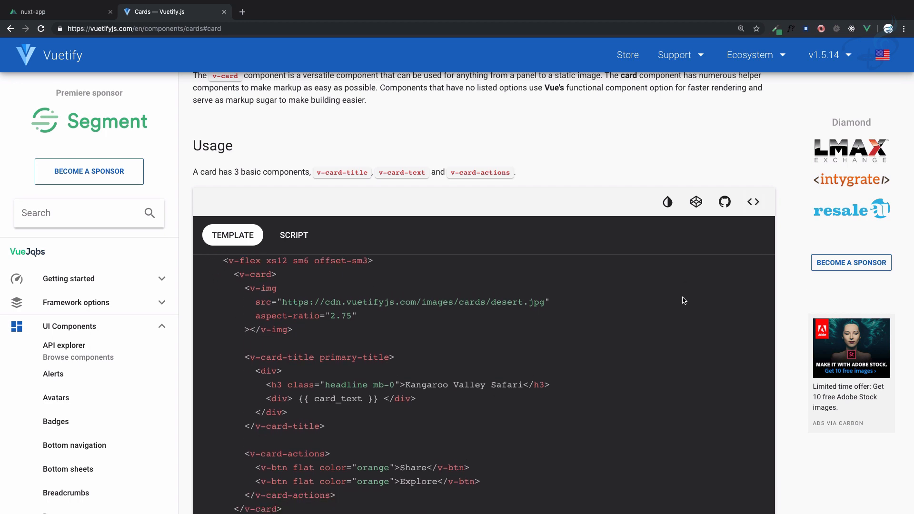
scroll(down, 3)
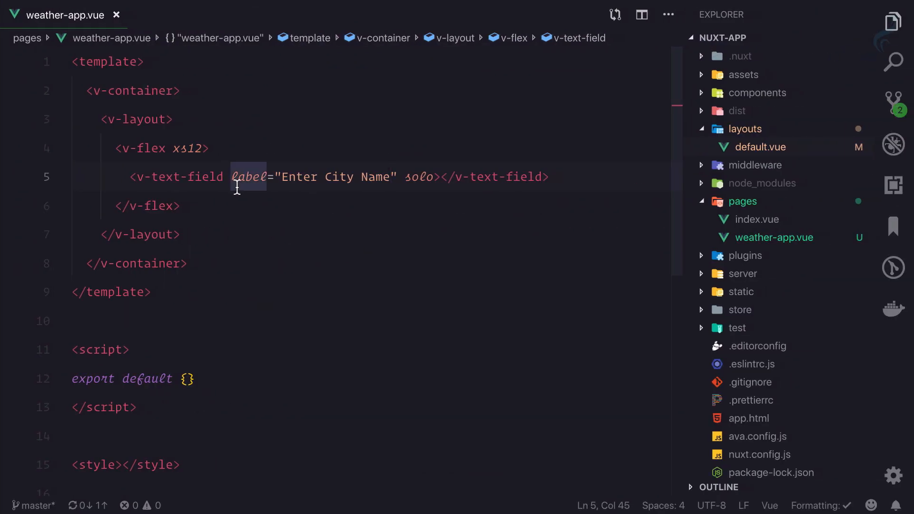
Step: Add a full-width xs12 v-flex column above the city-name field
text(v-)
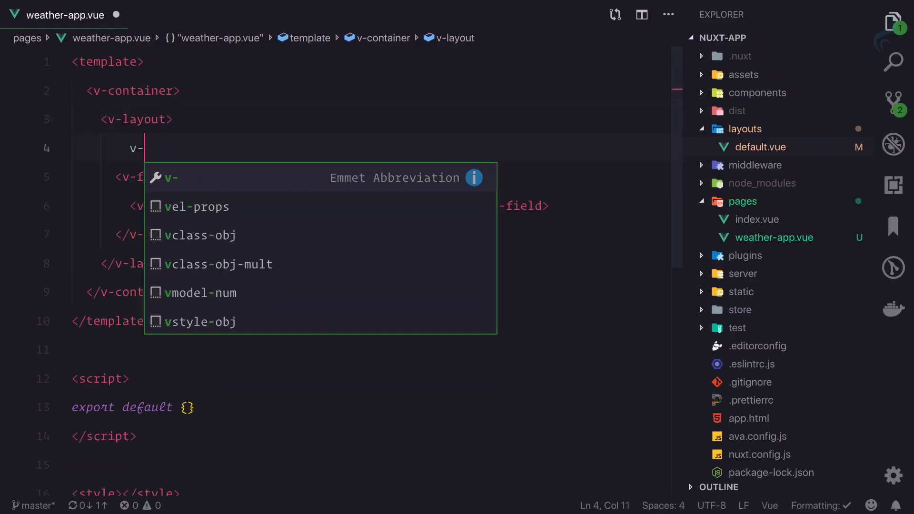
text(flex)
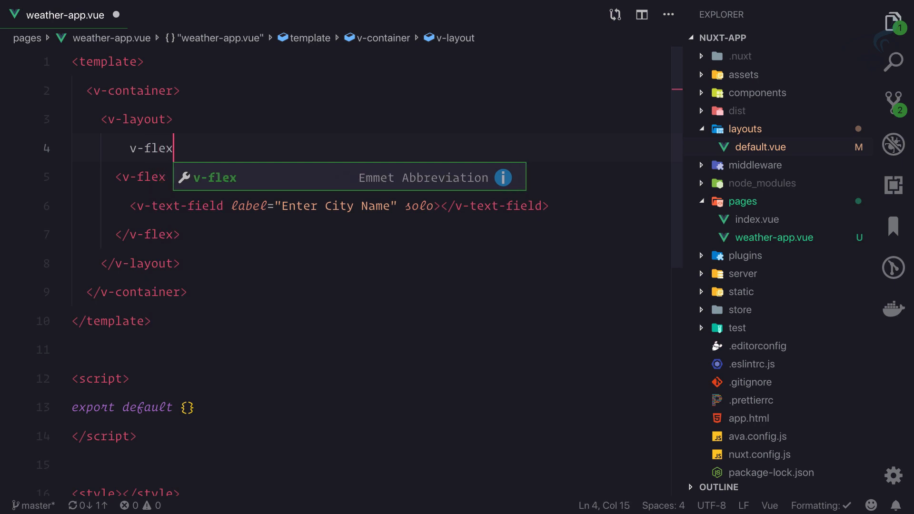
key(Tab)
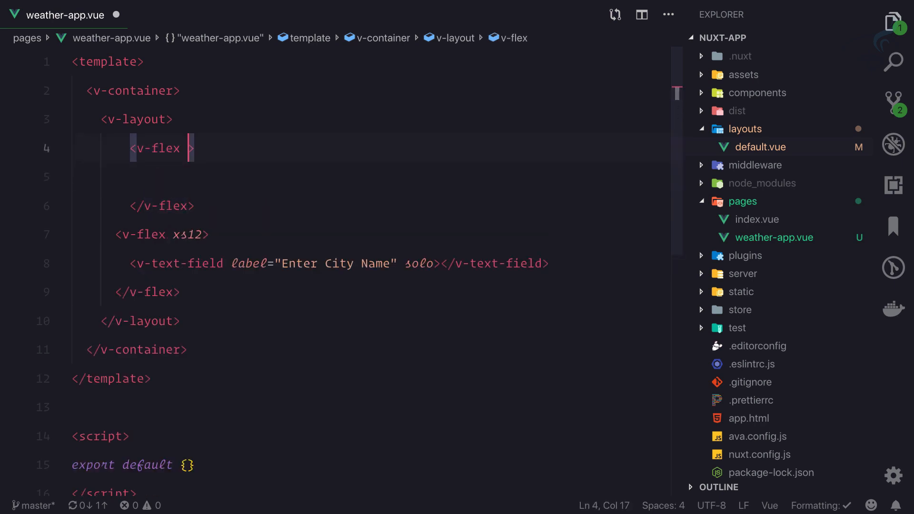
text(xs12)
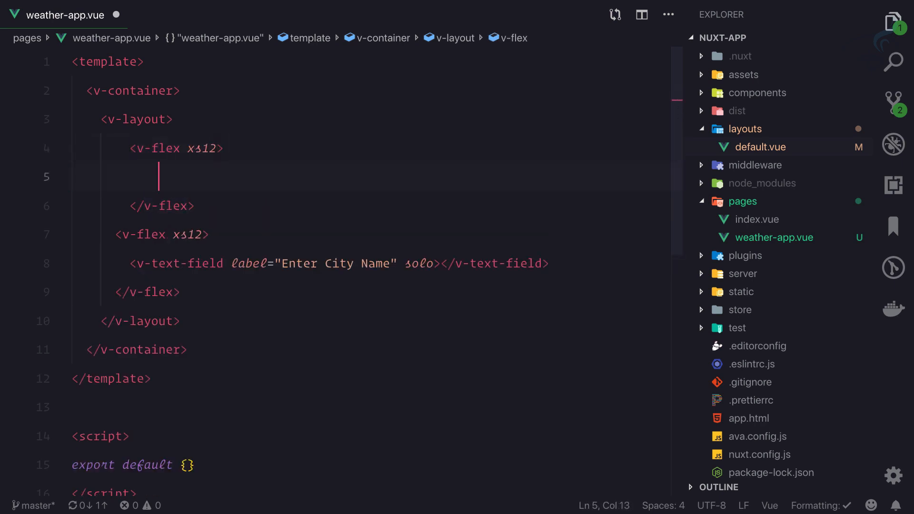
Step: Insert a v-card containing a v-card-text block inside the new column
text(<v-card>)
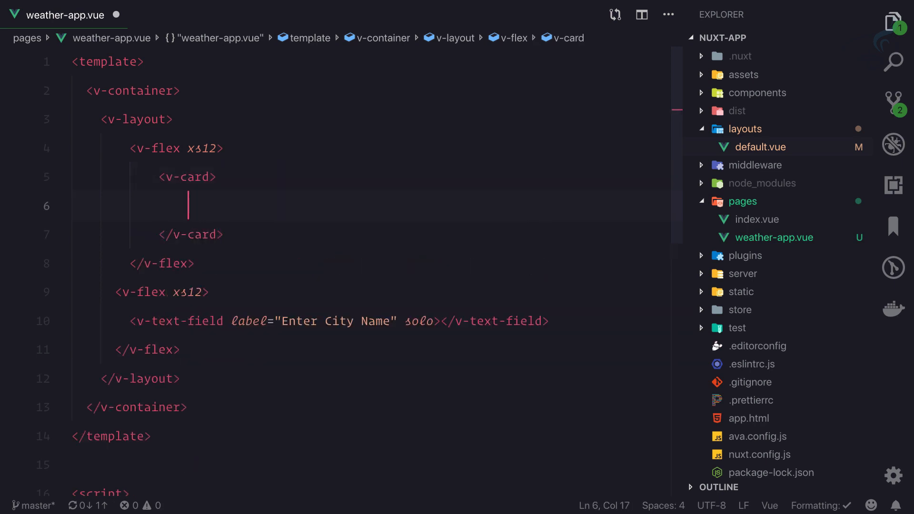
text(v-card-)
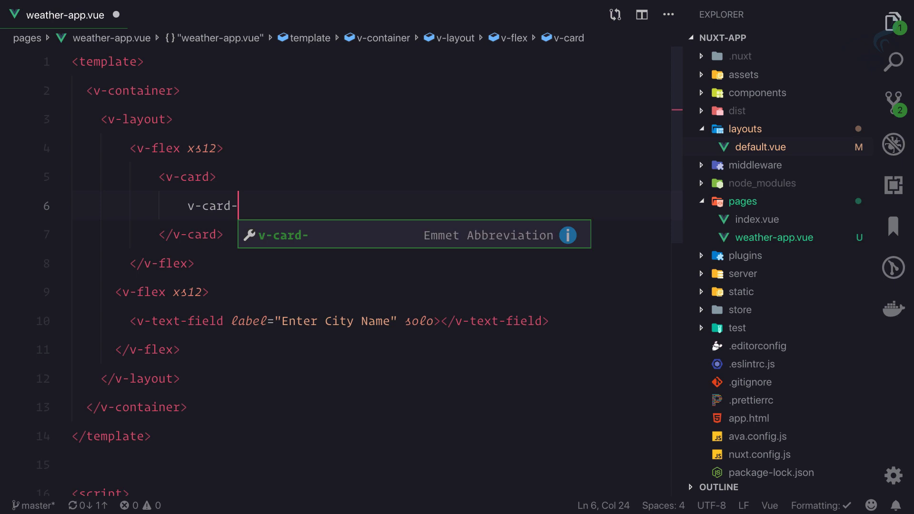
text(te)
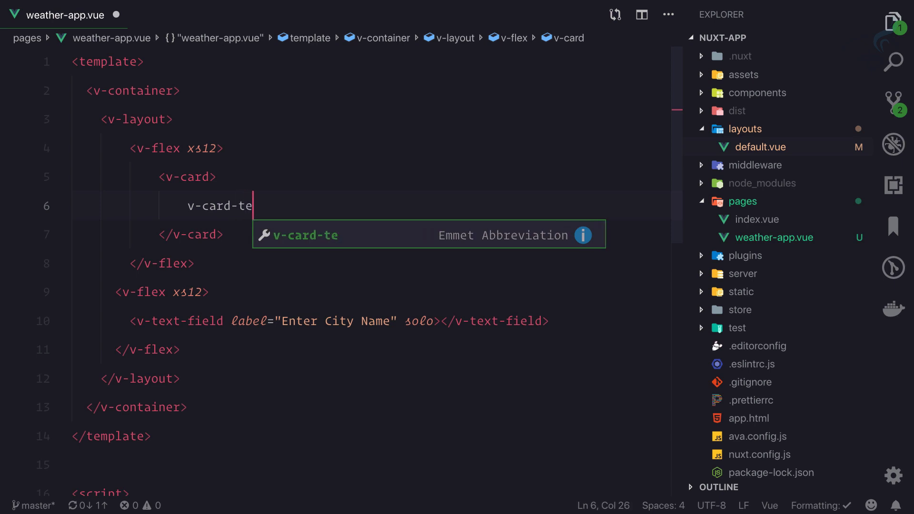
key(Tab)
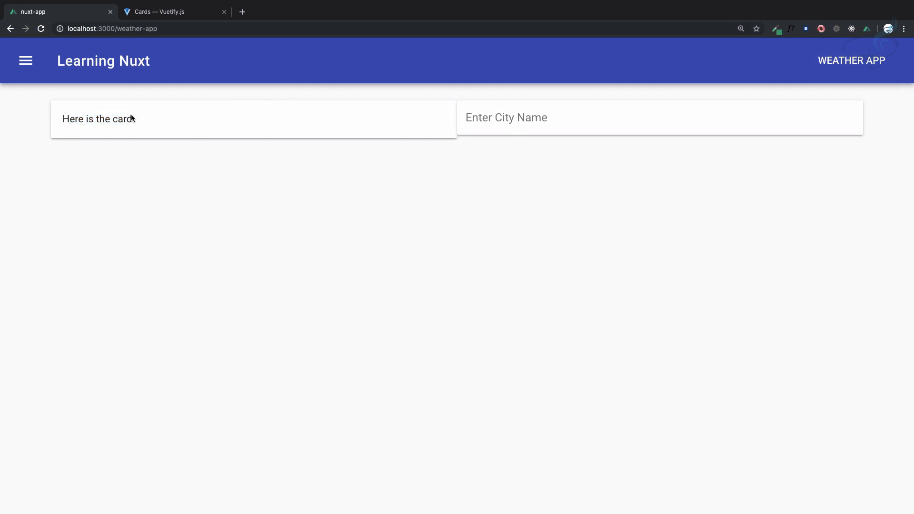
mouse_move(282, 137)
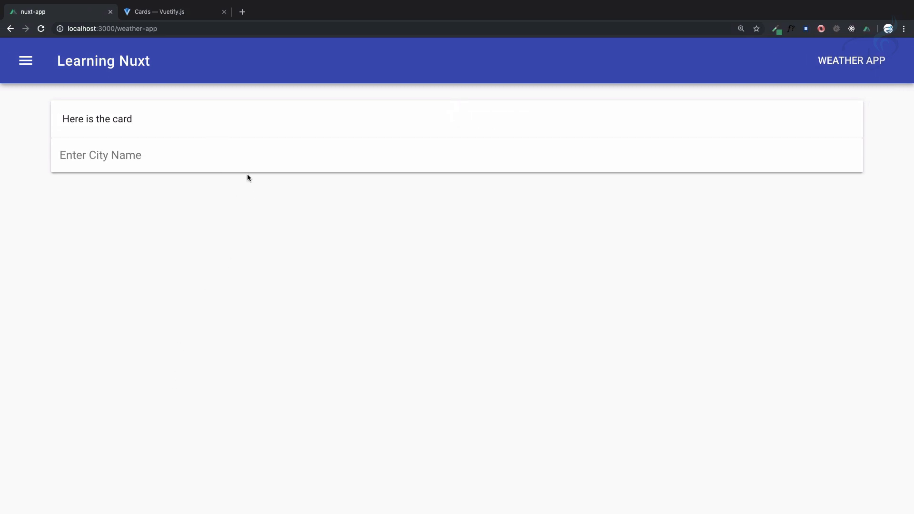
mouse_move(321, 248)
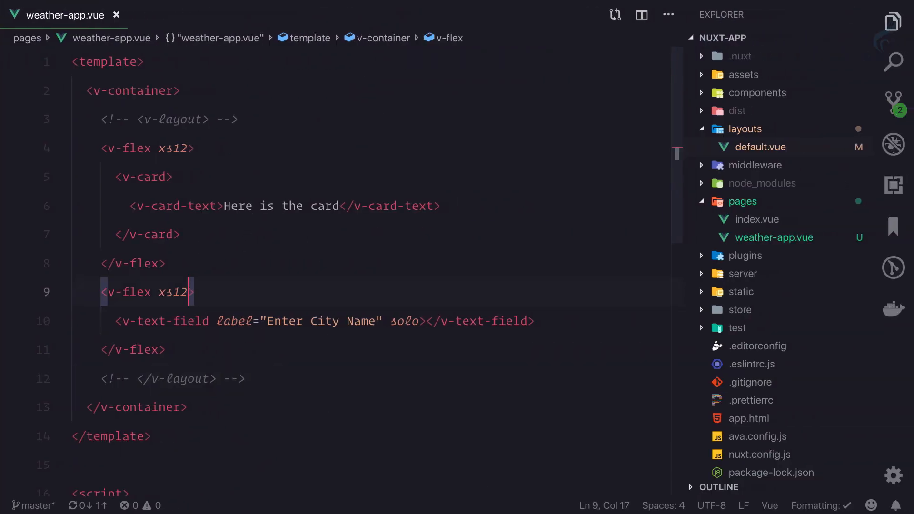
Step: Add class="mt-4" to the text field's v-flex for a gap below the card
text(class="")
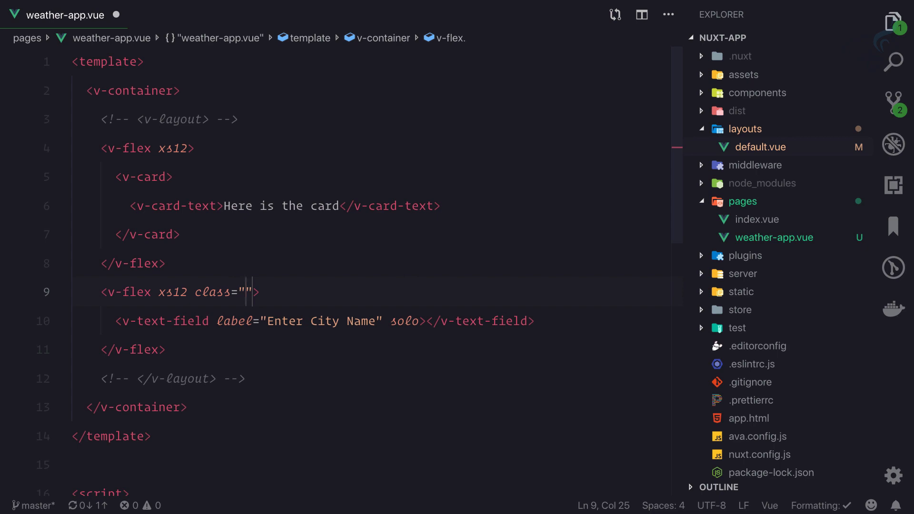
text(mt-4)
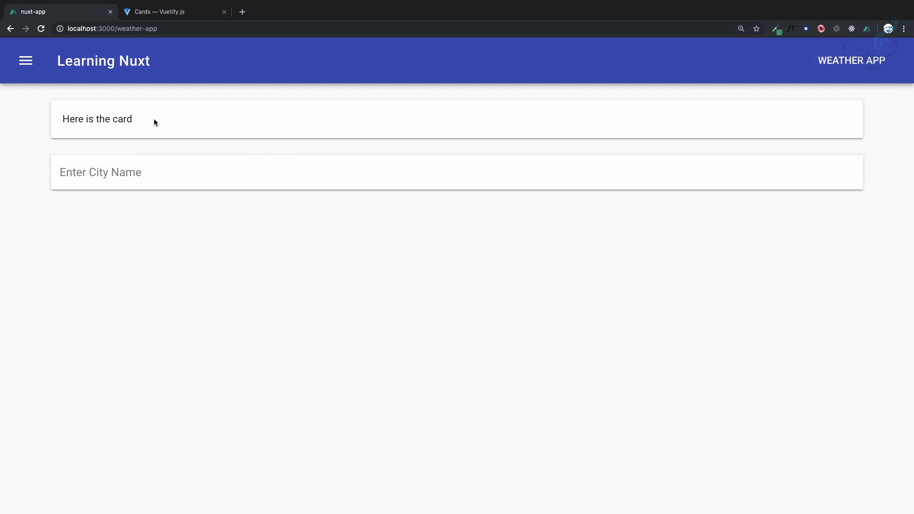
mouse_move(247, 137)
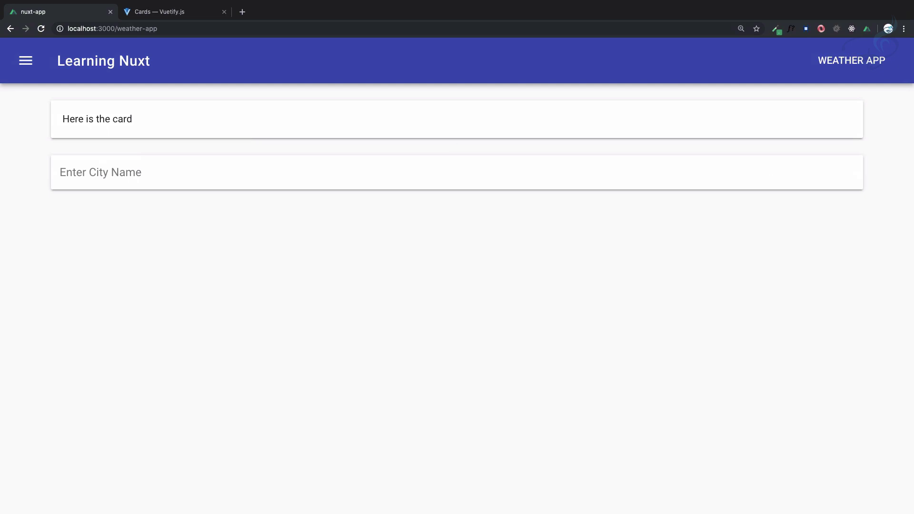
mouse_move(534, 182)
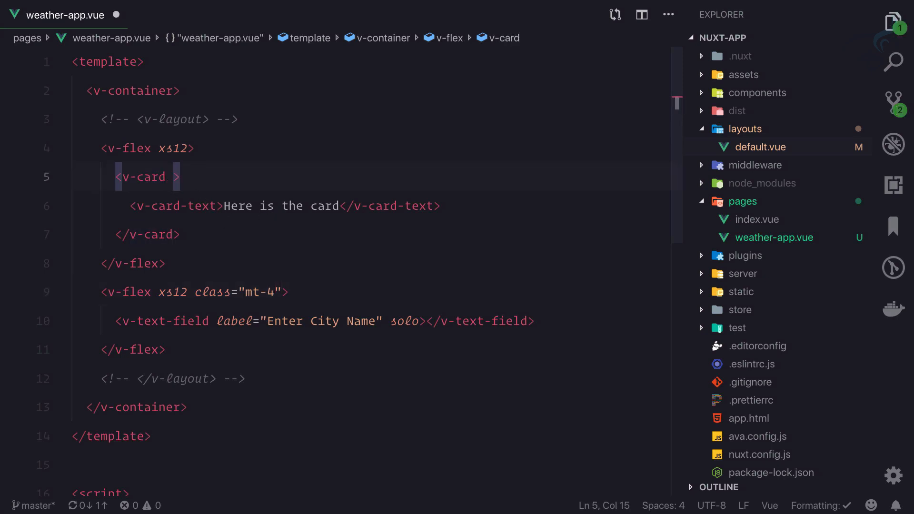
Step: Give the v-card a color attribute of "blue-grey darken-2"
text(color="")
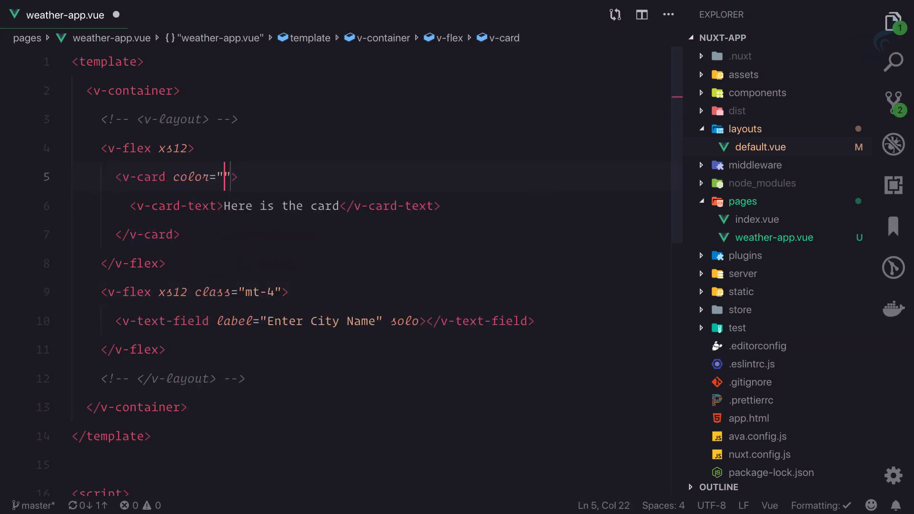
text(blue)
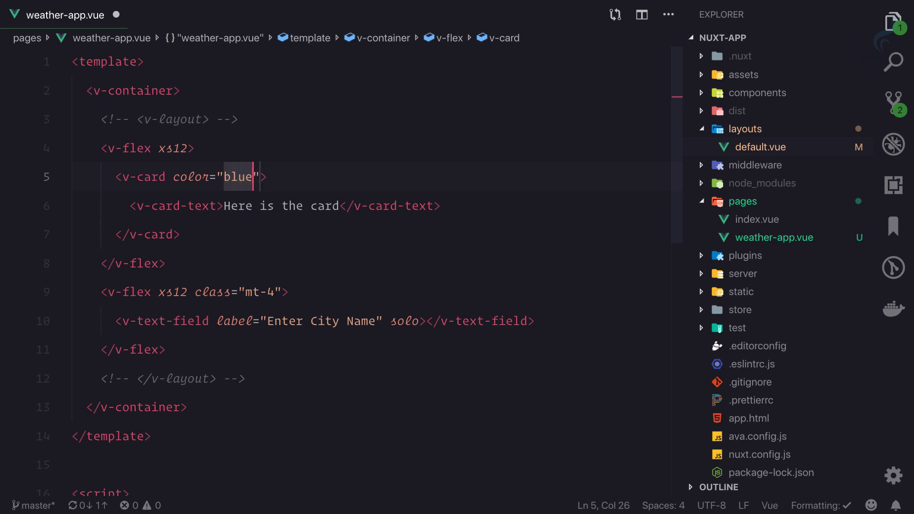
text(-grey)
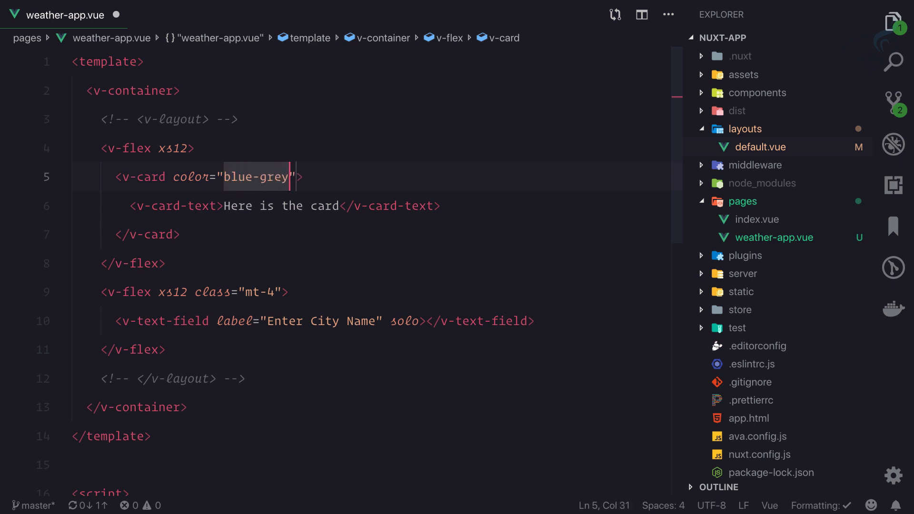
text(darken-)
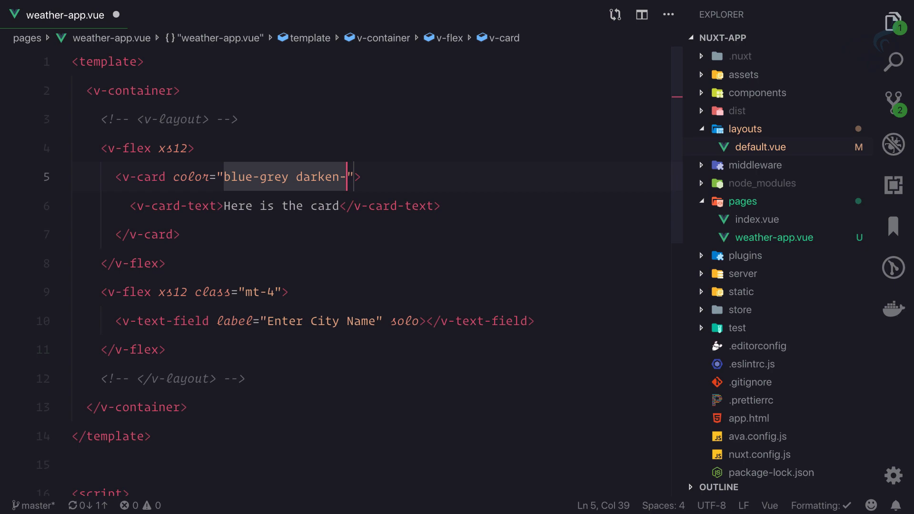
text(2)
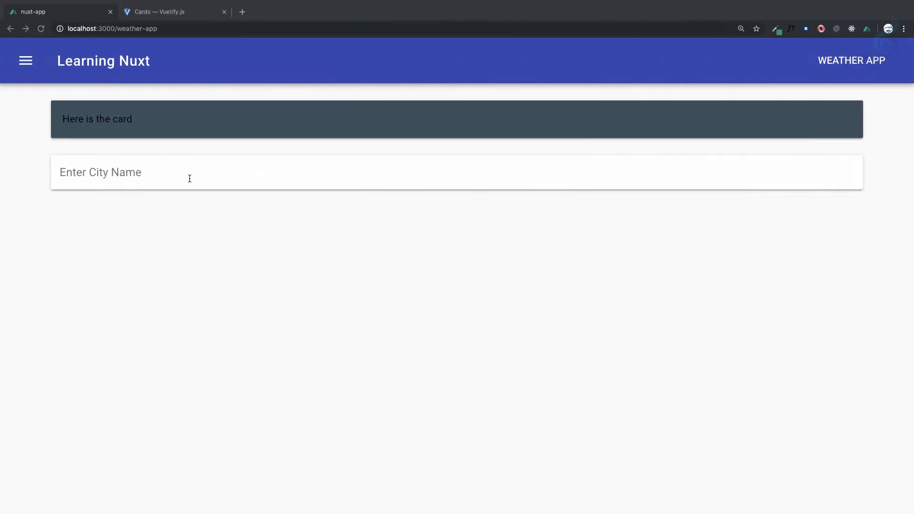
Step: Search the Vuetify docs for 'color' and go to the Colors page
click(170, 13)
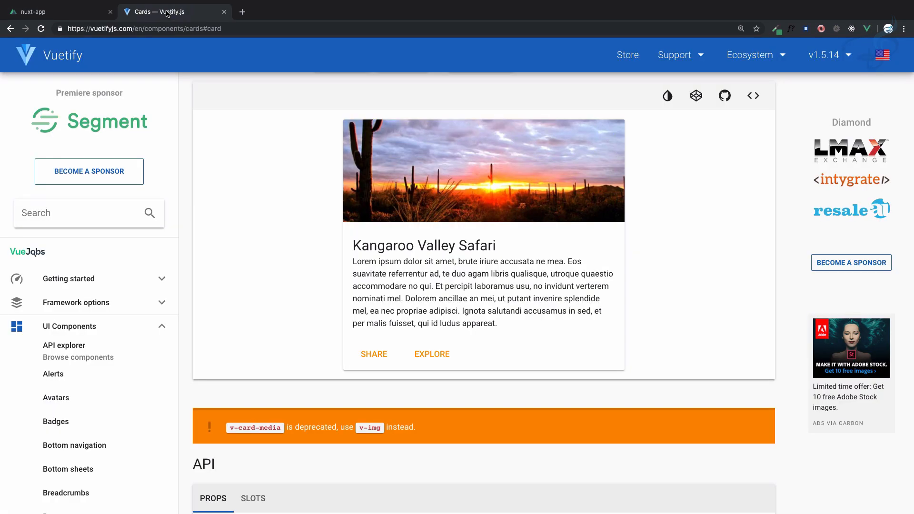
mouse_move(158, 322)
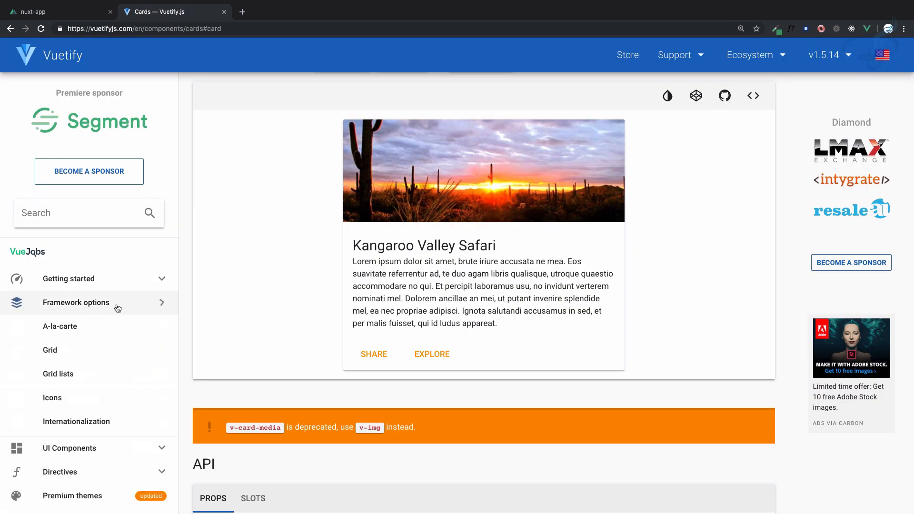
click(76, 303)
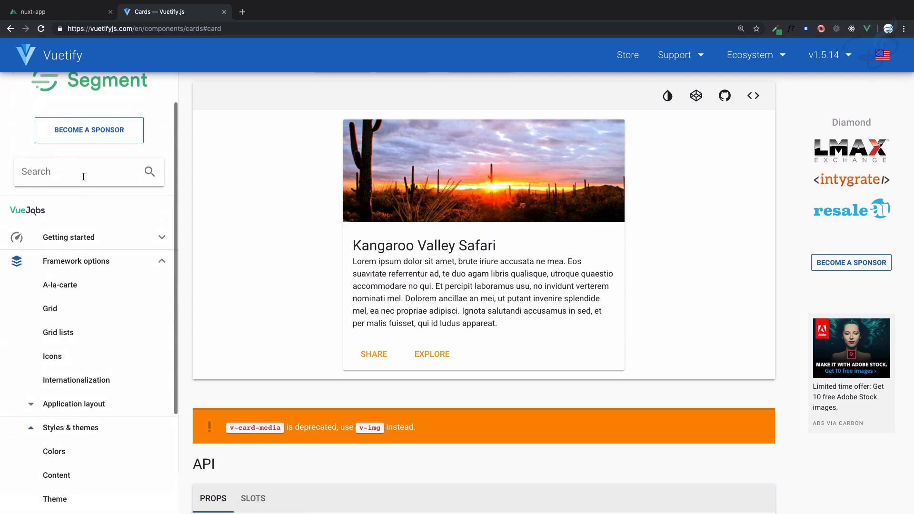
text(color)
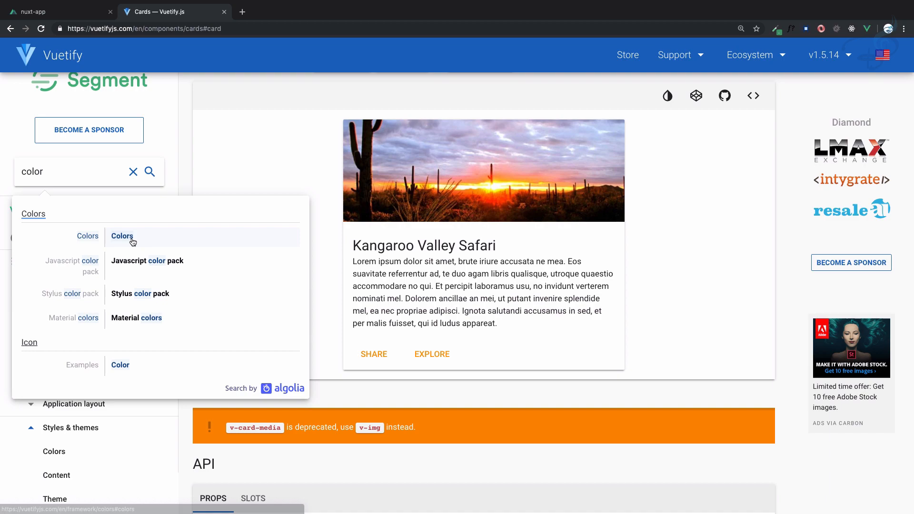
click(122, 236)
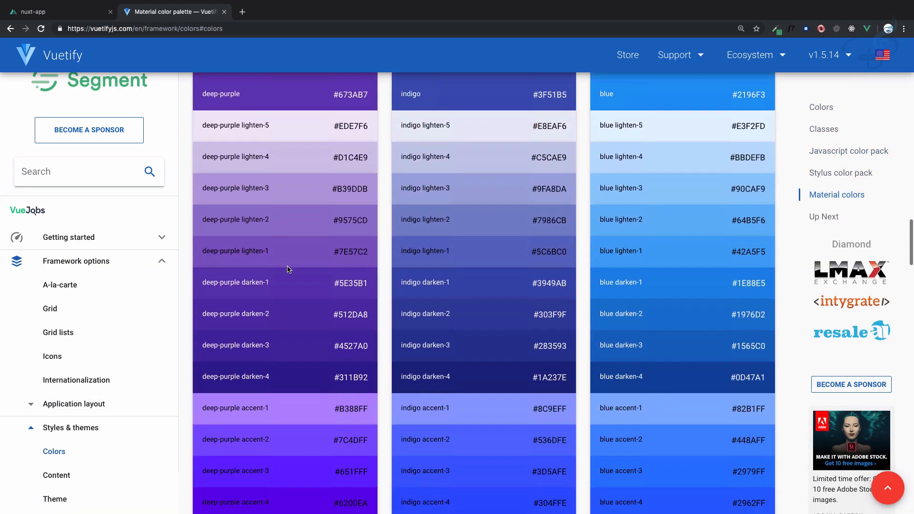
Step: Scroll the Material palette down to the blue-grey shades, then return to the running app
scroll(down, 3)
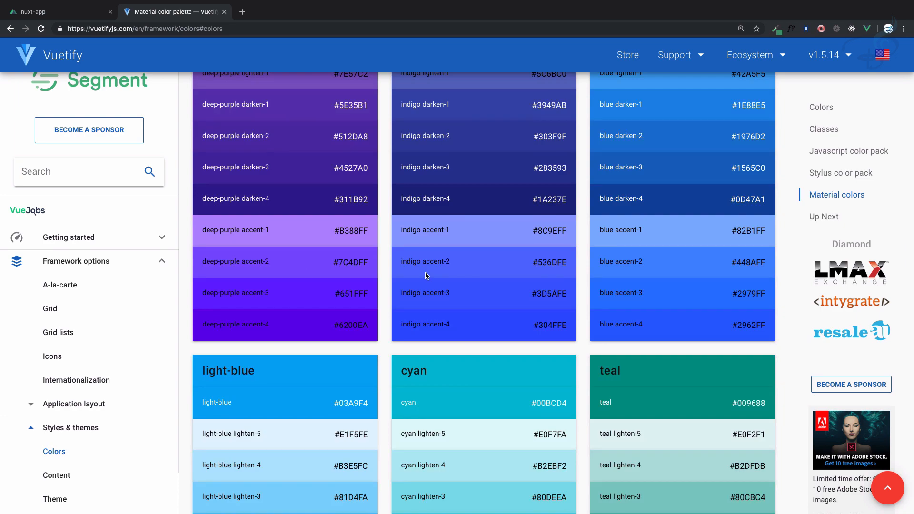
scroll(down, 3)
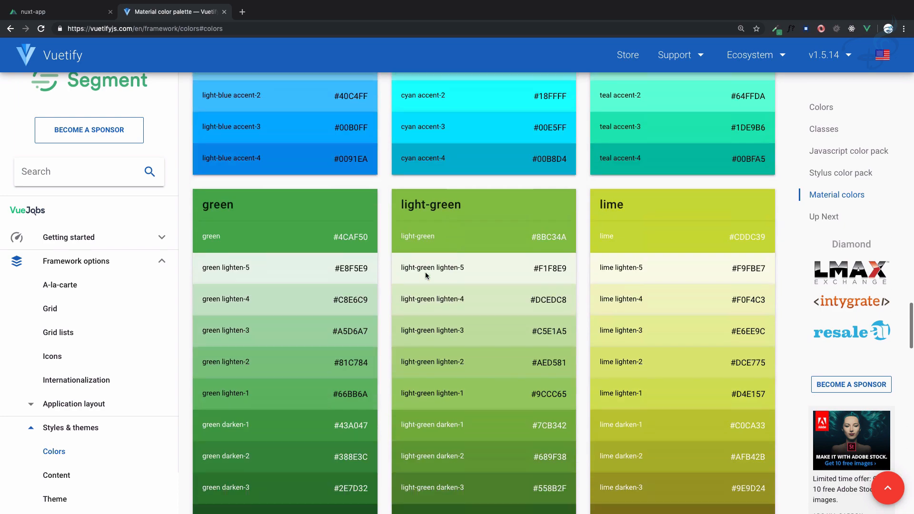
scroll(down, 3)
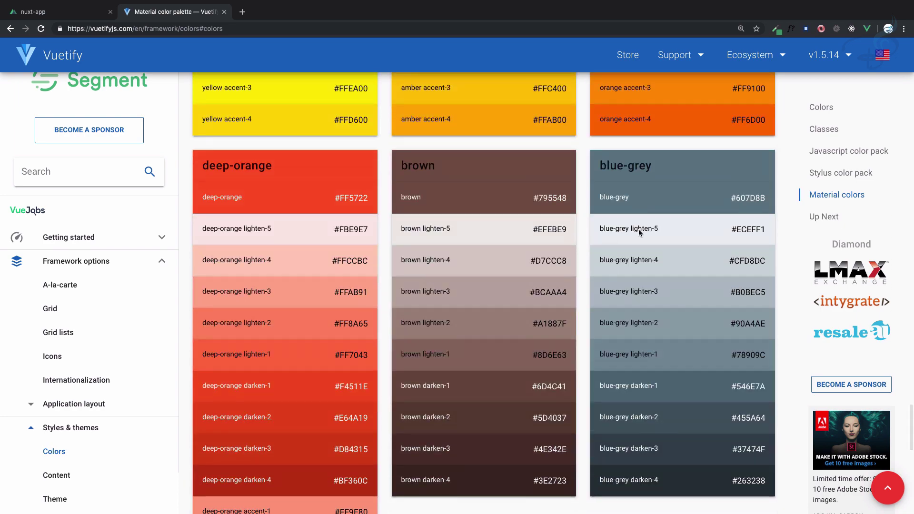
scroll(down, 3)
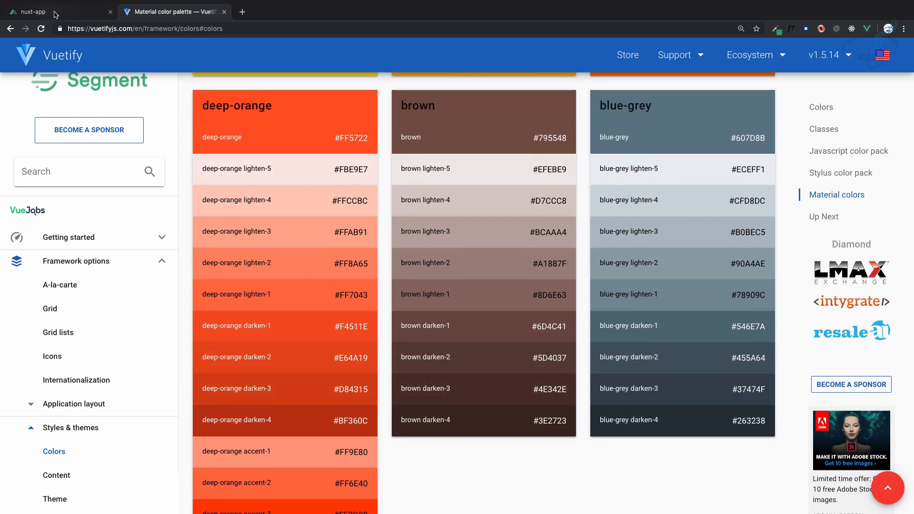
click(36, 13)
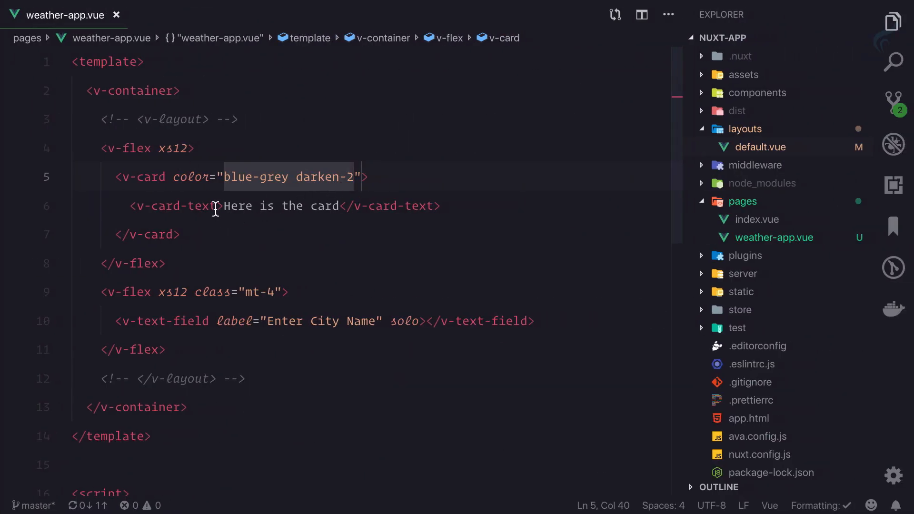
Step: Try a white-text class on v-card-text, then instead add the dark attribute to v-card
text(class="")
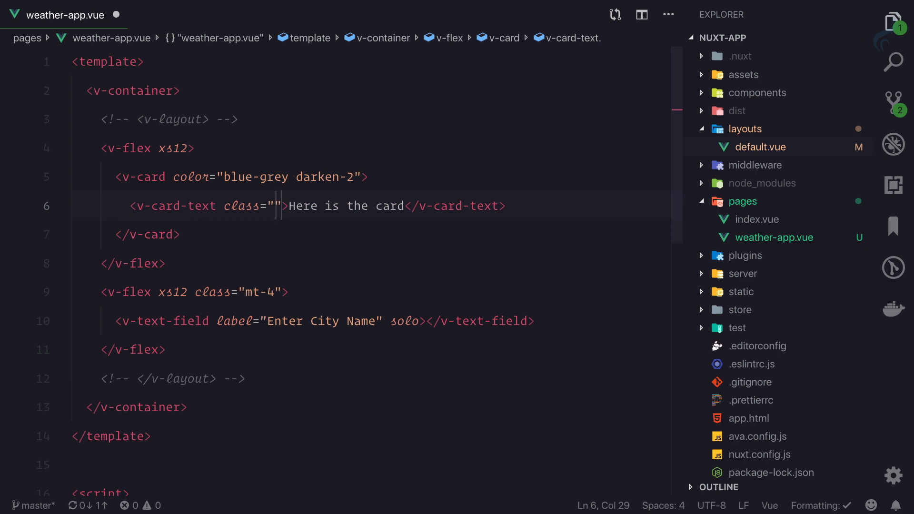
text(white--te)
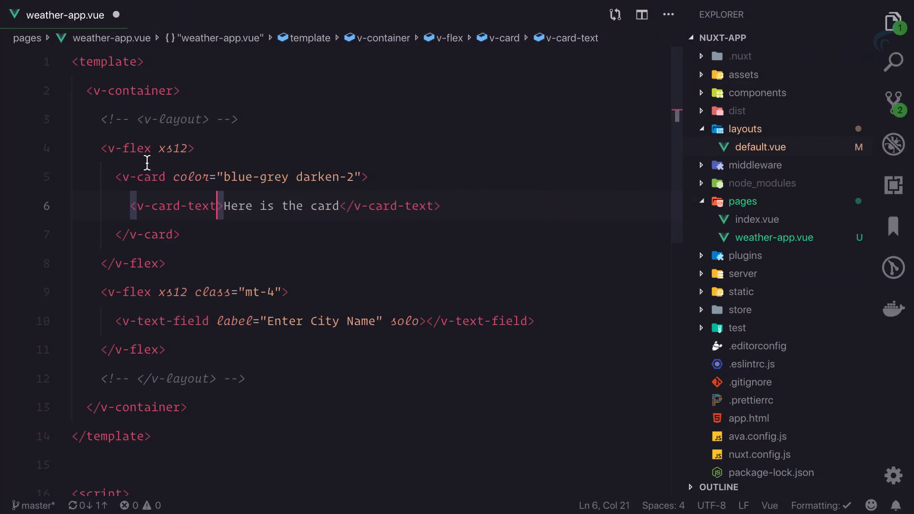
text(da)
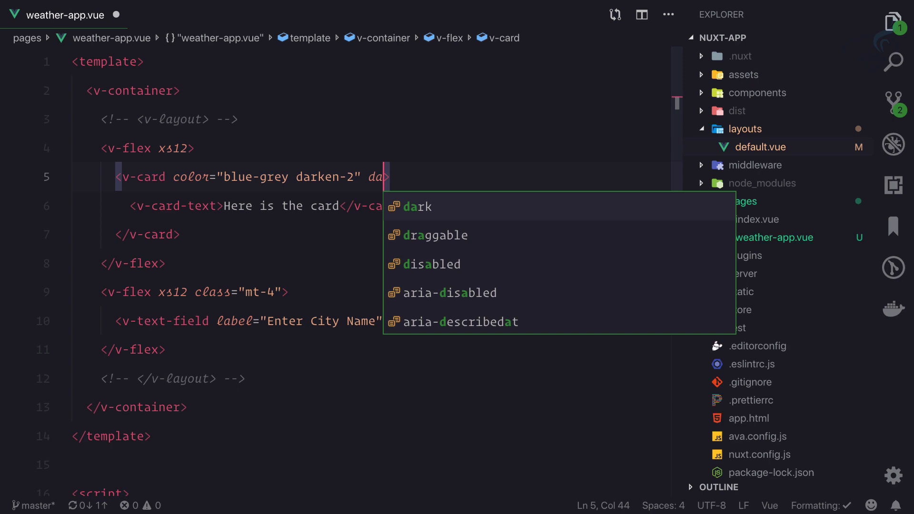
text(r)
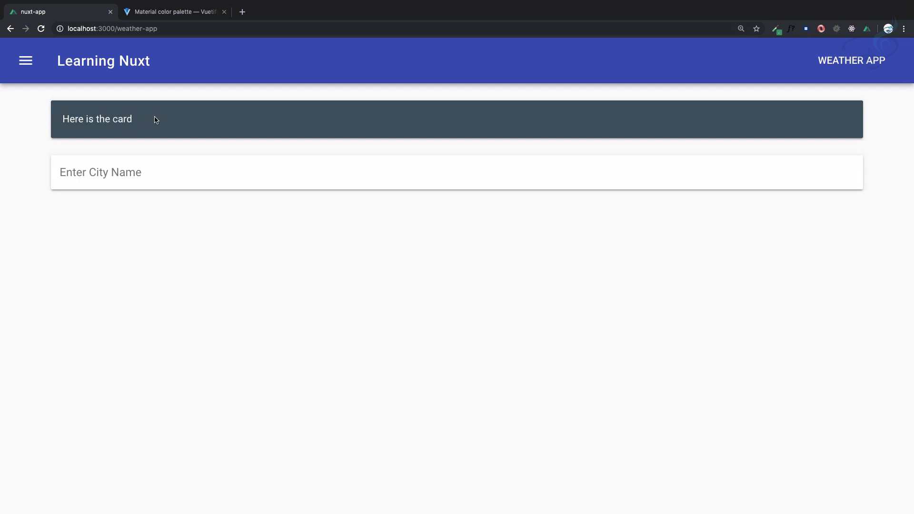
mouse_move(165, 124)
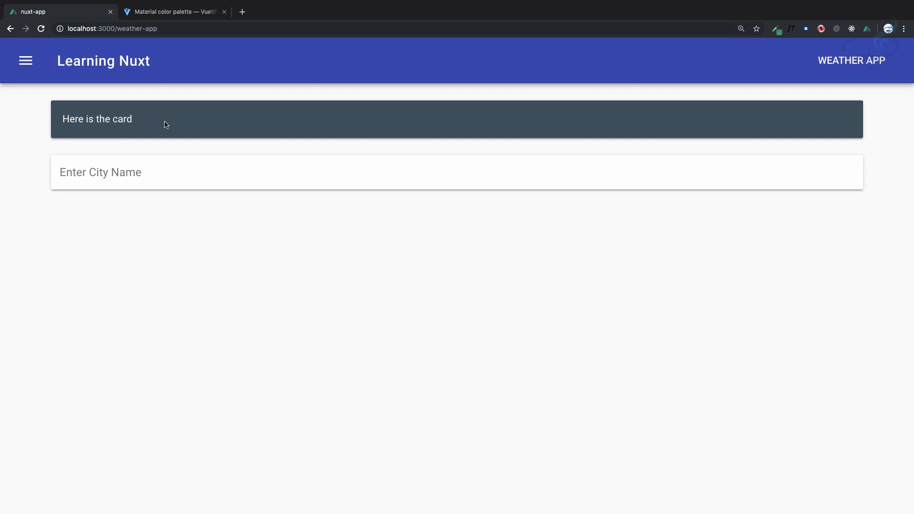
mouse_move(360, 147)
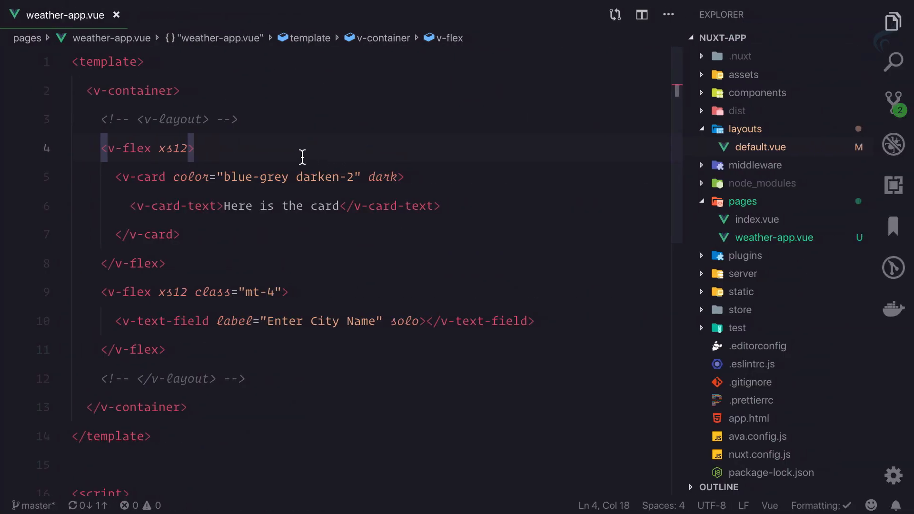
Step: Insert an h1 'Weather App' heading after the v-layout comment above the card
click(239, 120)
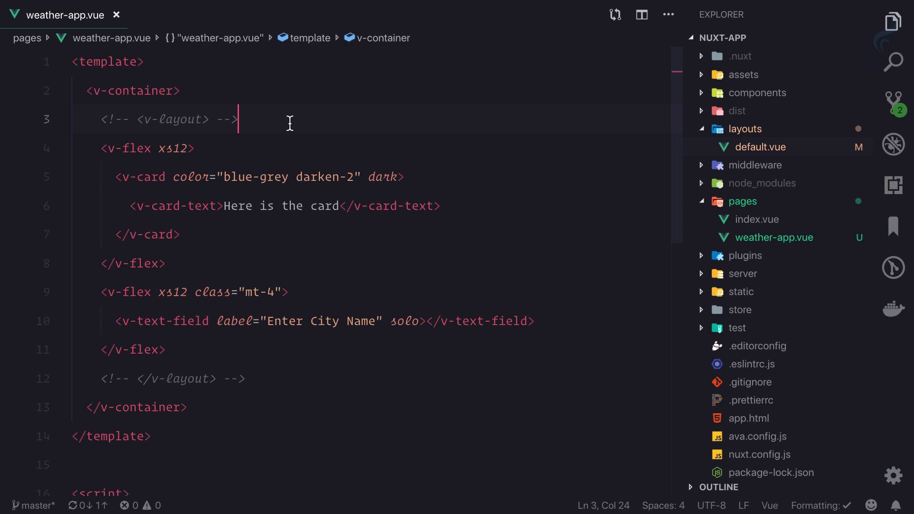
text(h)
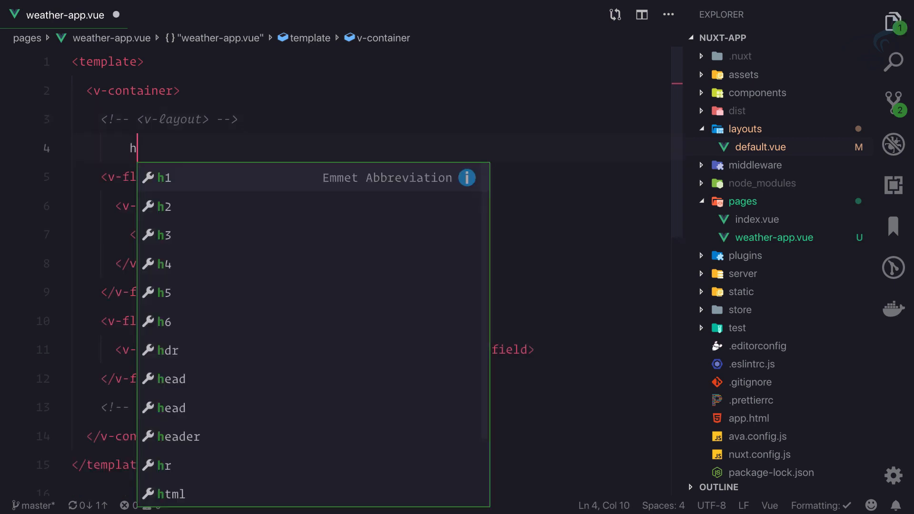
key(Tab)
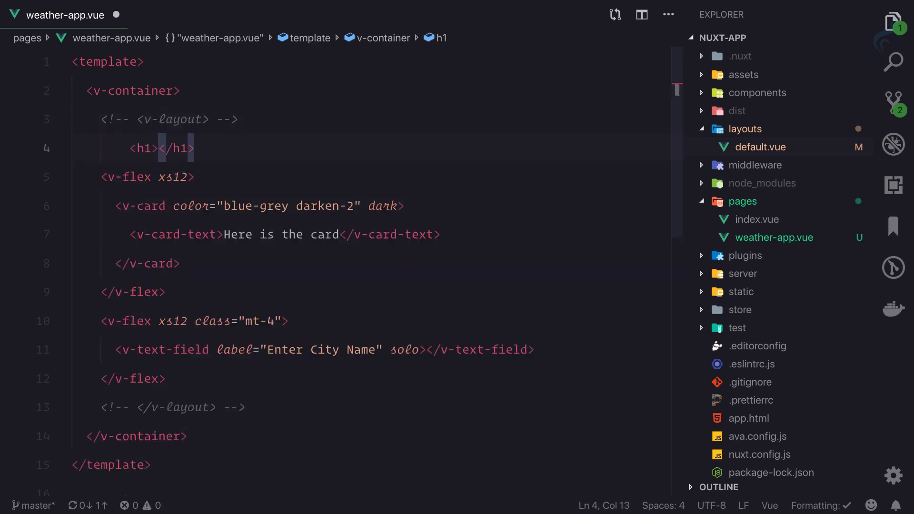
text(Weat)
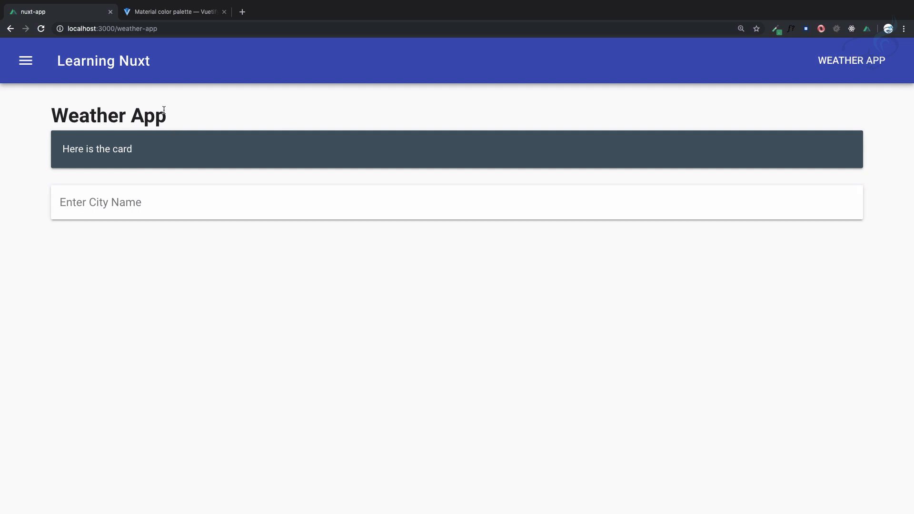
click(177, 13)
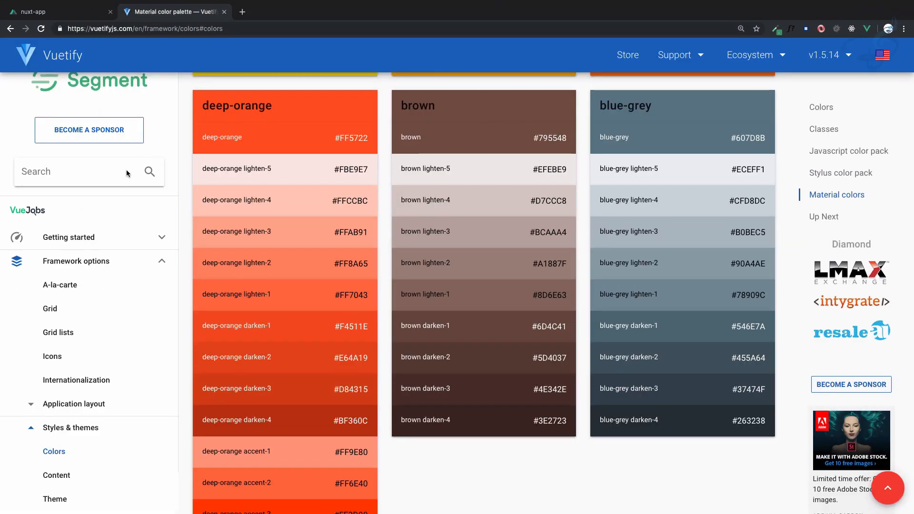
Step: Search 'typ', go to the Typography page and scroll to the font size classes
text(typ)
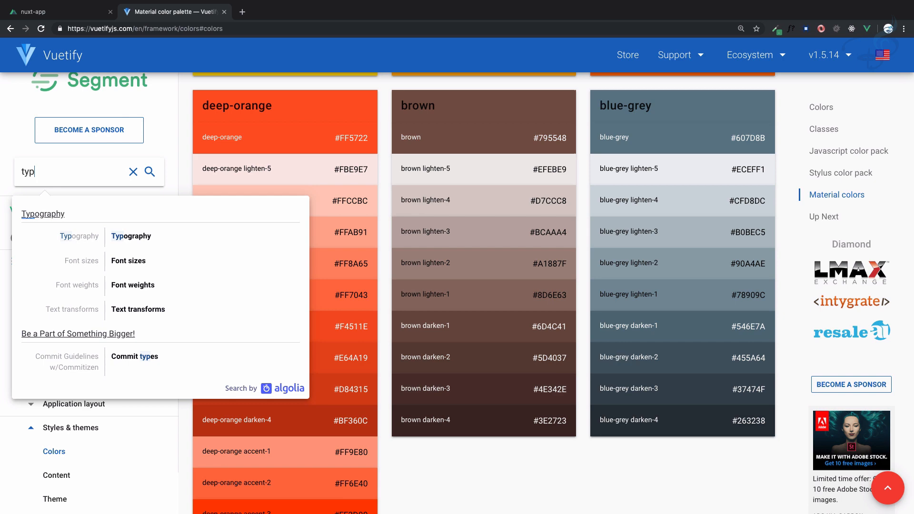
click(131, 236)
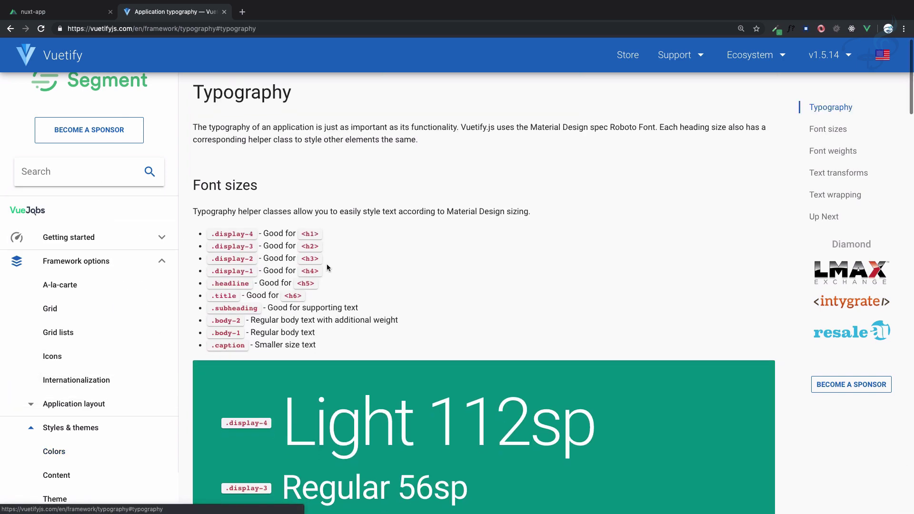
scroll(down, 3)
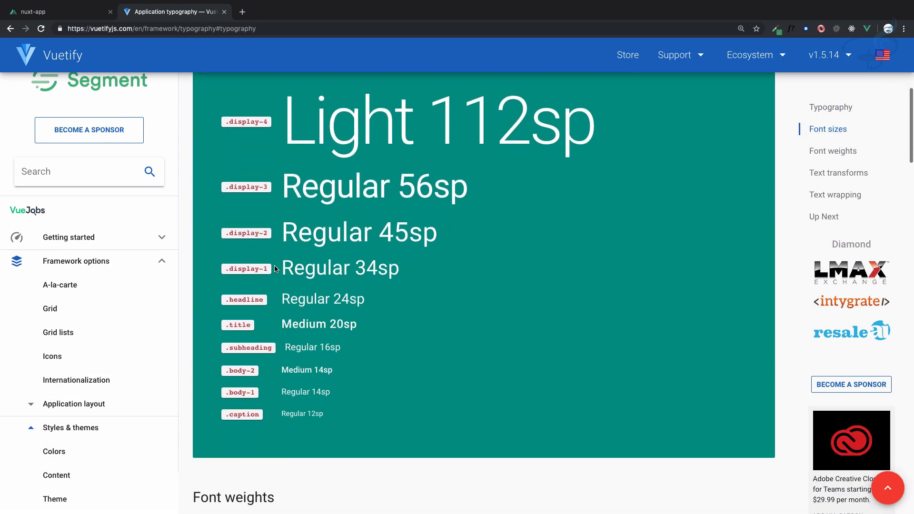
mouse_move(281, 221)
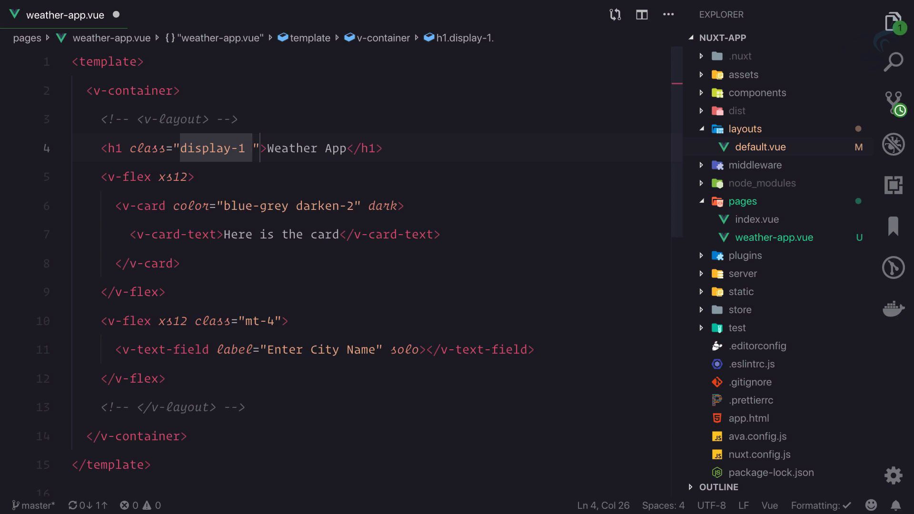
Step: Add a text-centre helper class to the h1 and compare the result with the docs
text(text)
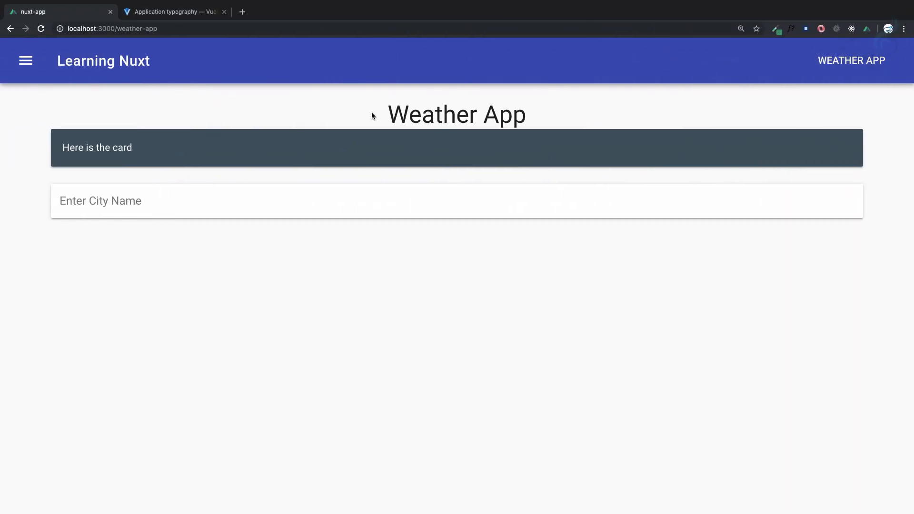
click(173, 11)
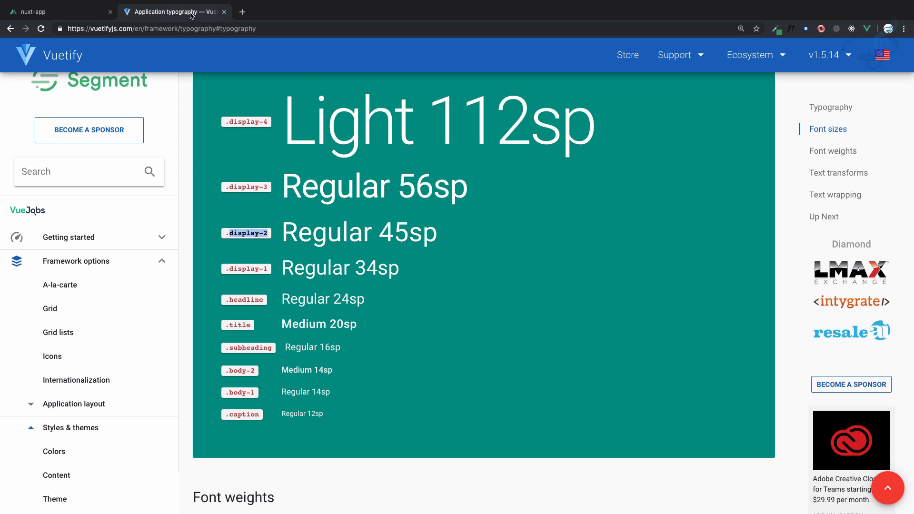
click(47, 12)
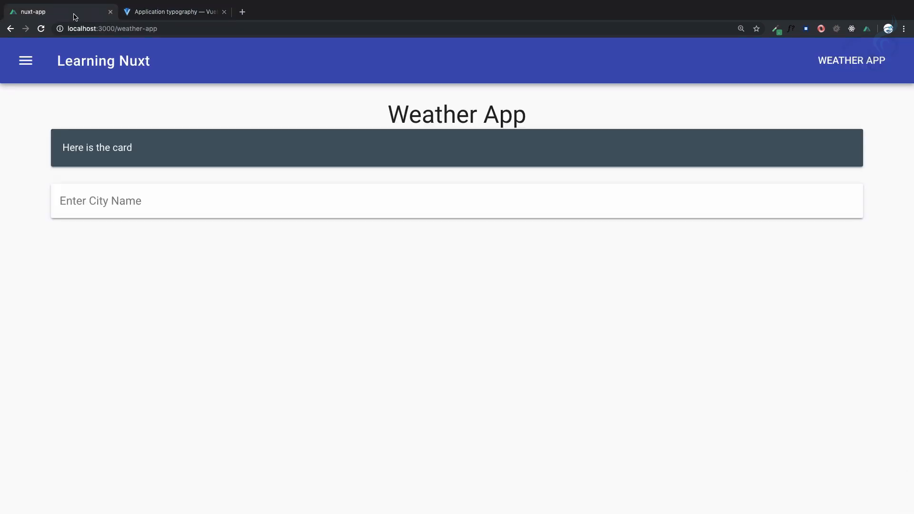